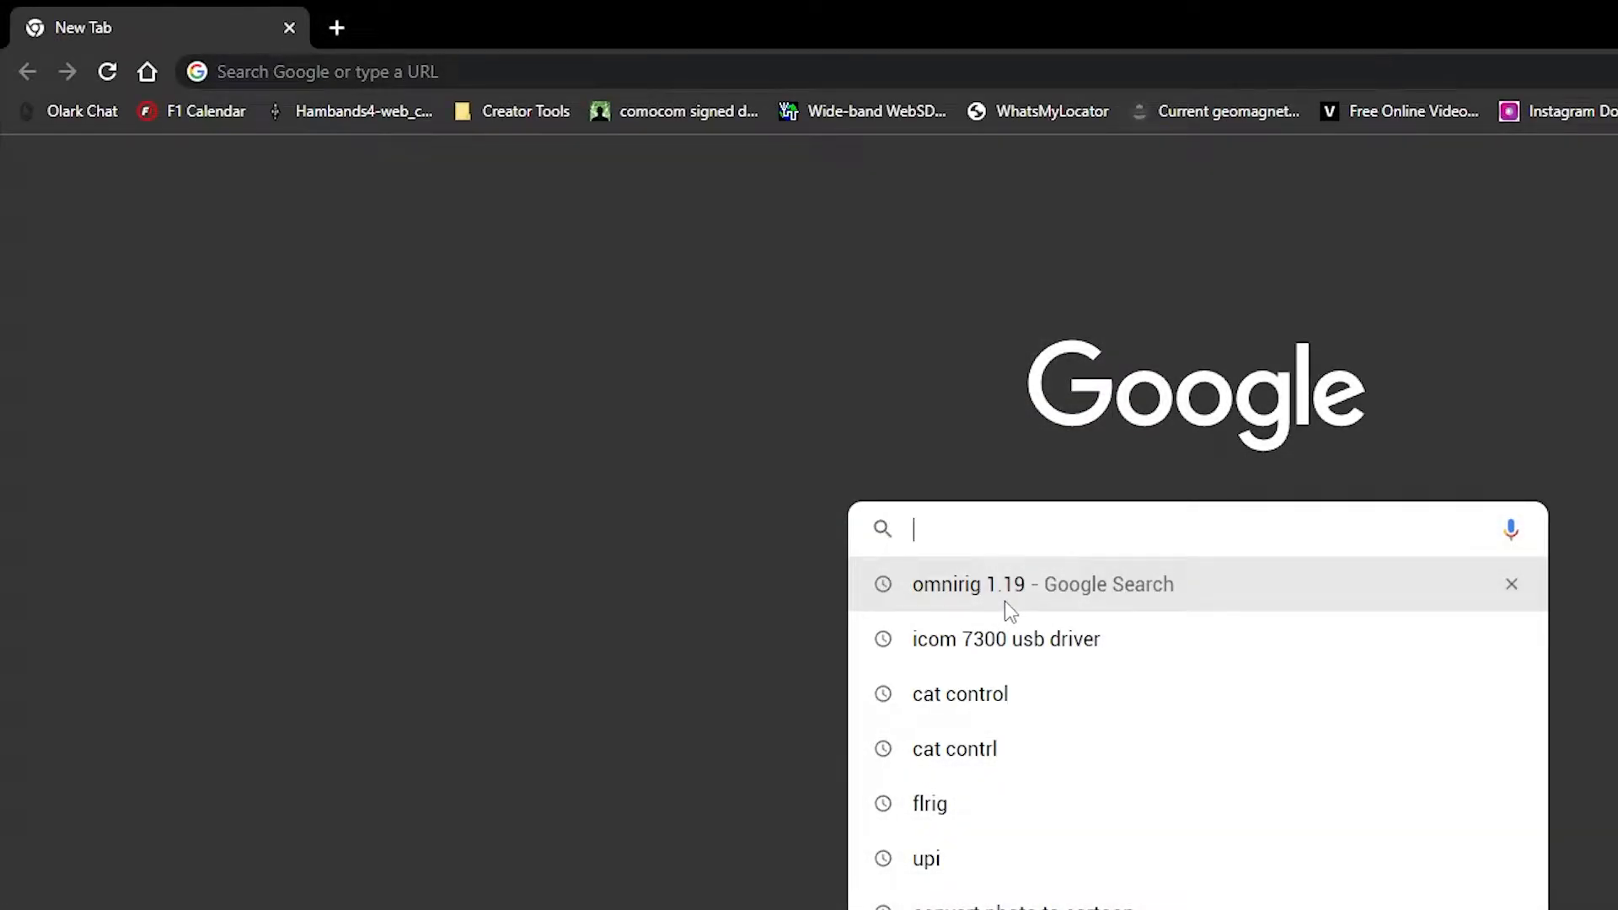
Search Google for omnirig 1.19 and open the DX Atlas Omni-Rig downloads page
{"action": "left_click", "coordinate": [1001, 583]}
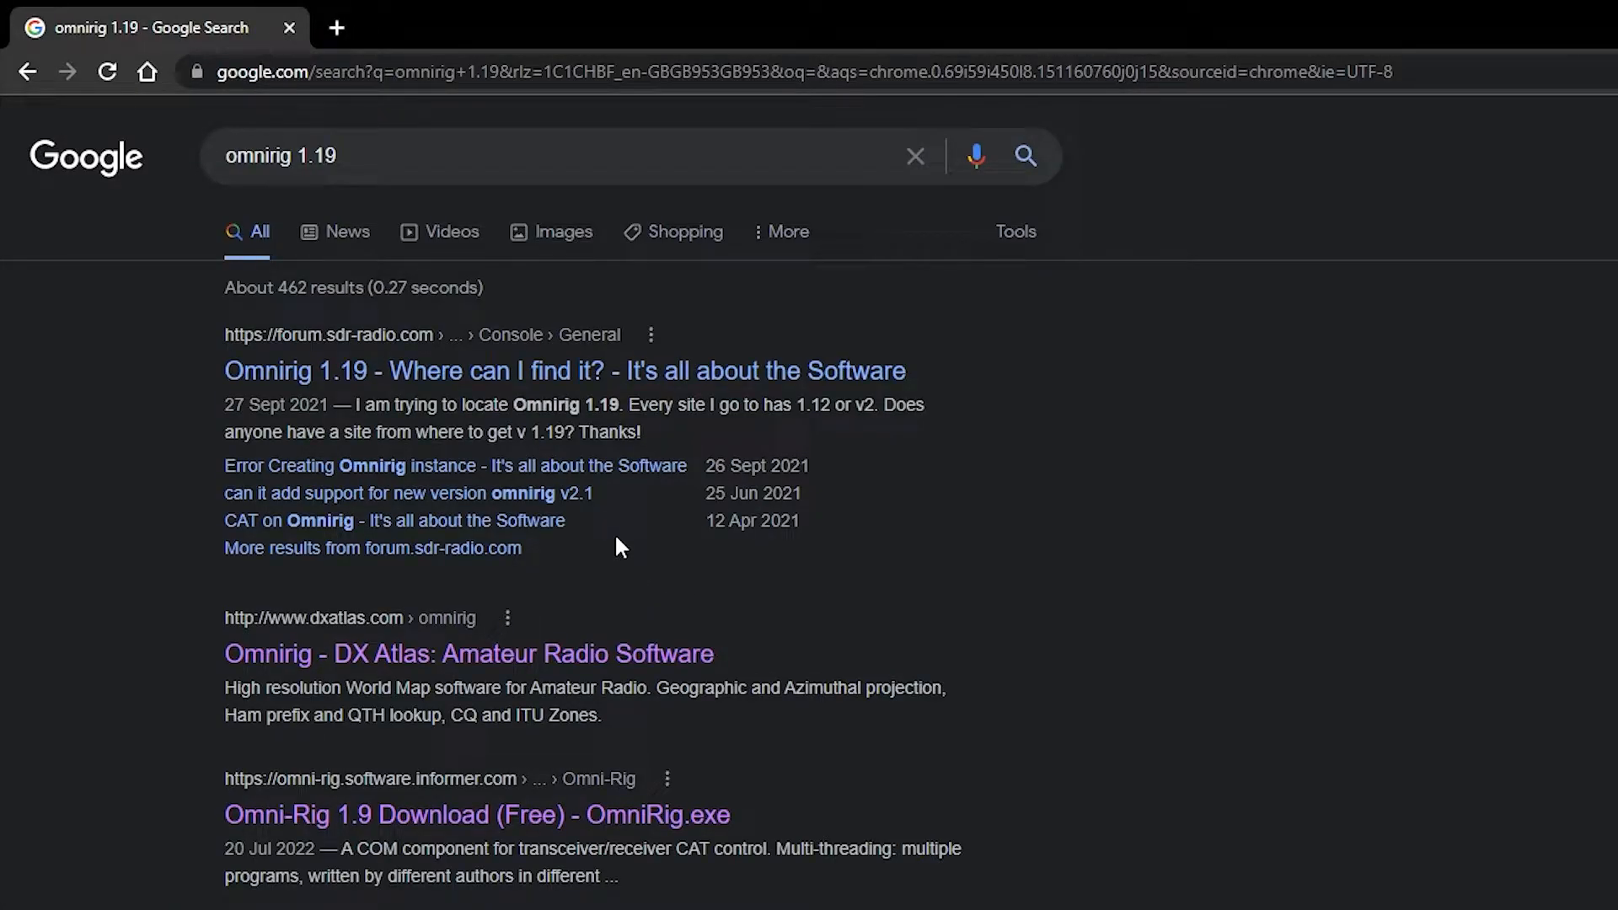
{"action": "left_click", "coordinate": [466, 652]}
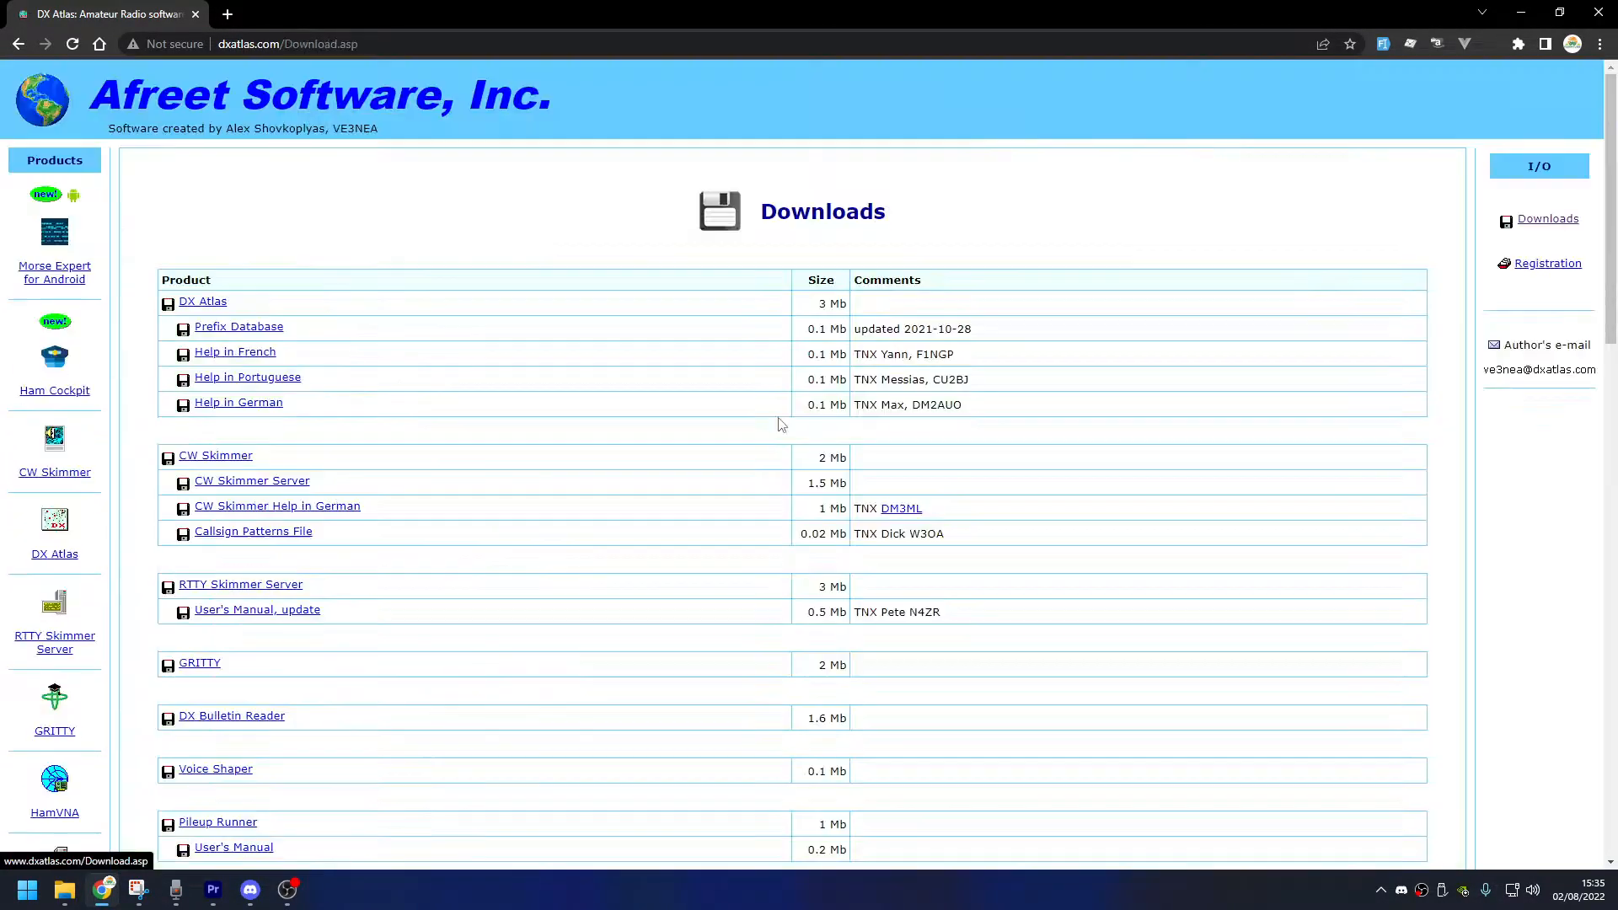
{"action": "scroll", "scroll_direction": "down", "scroll_amount": 3}
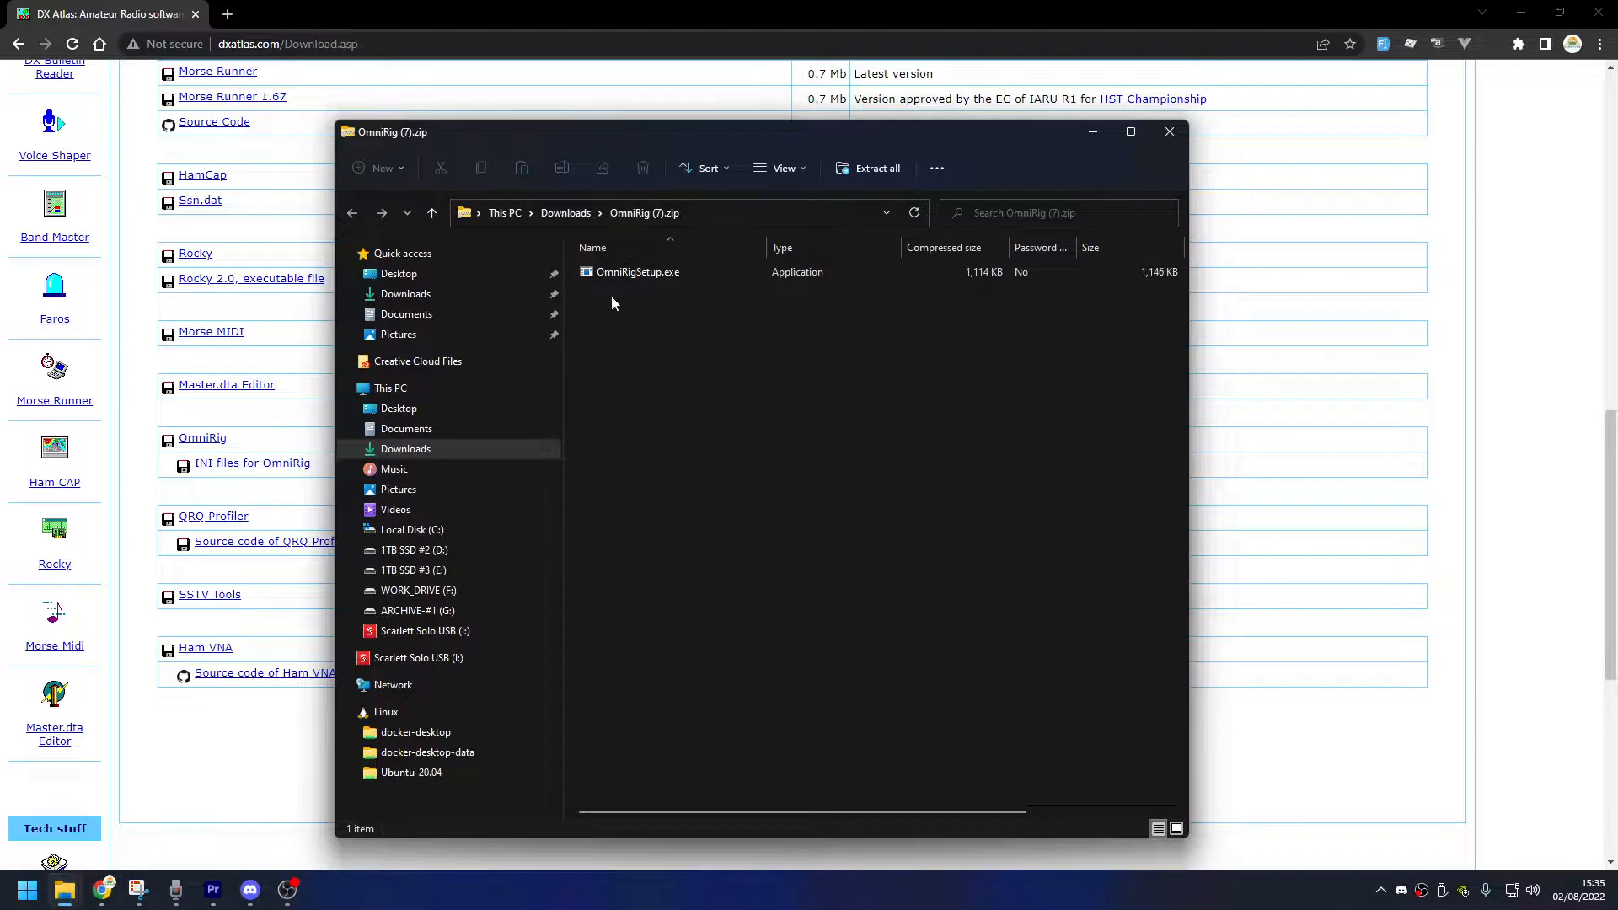
Extract OmniRig (7).zip, run OmniRigSetup.exe despite the Windows warning, and close the folder
{"action": "left_click", "coordinate": [877, 169]}
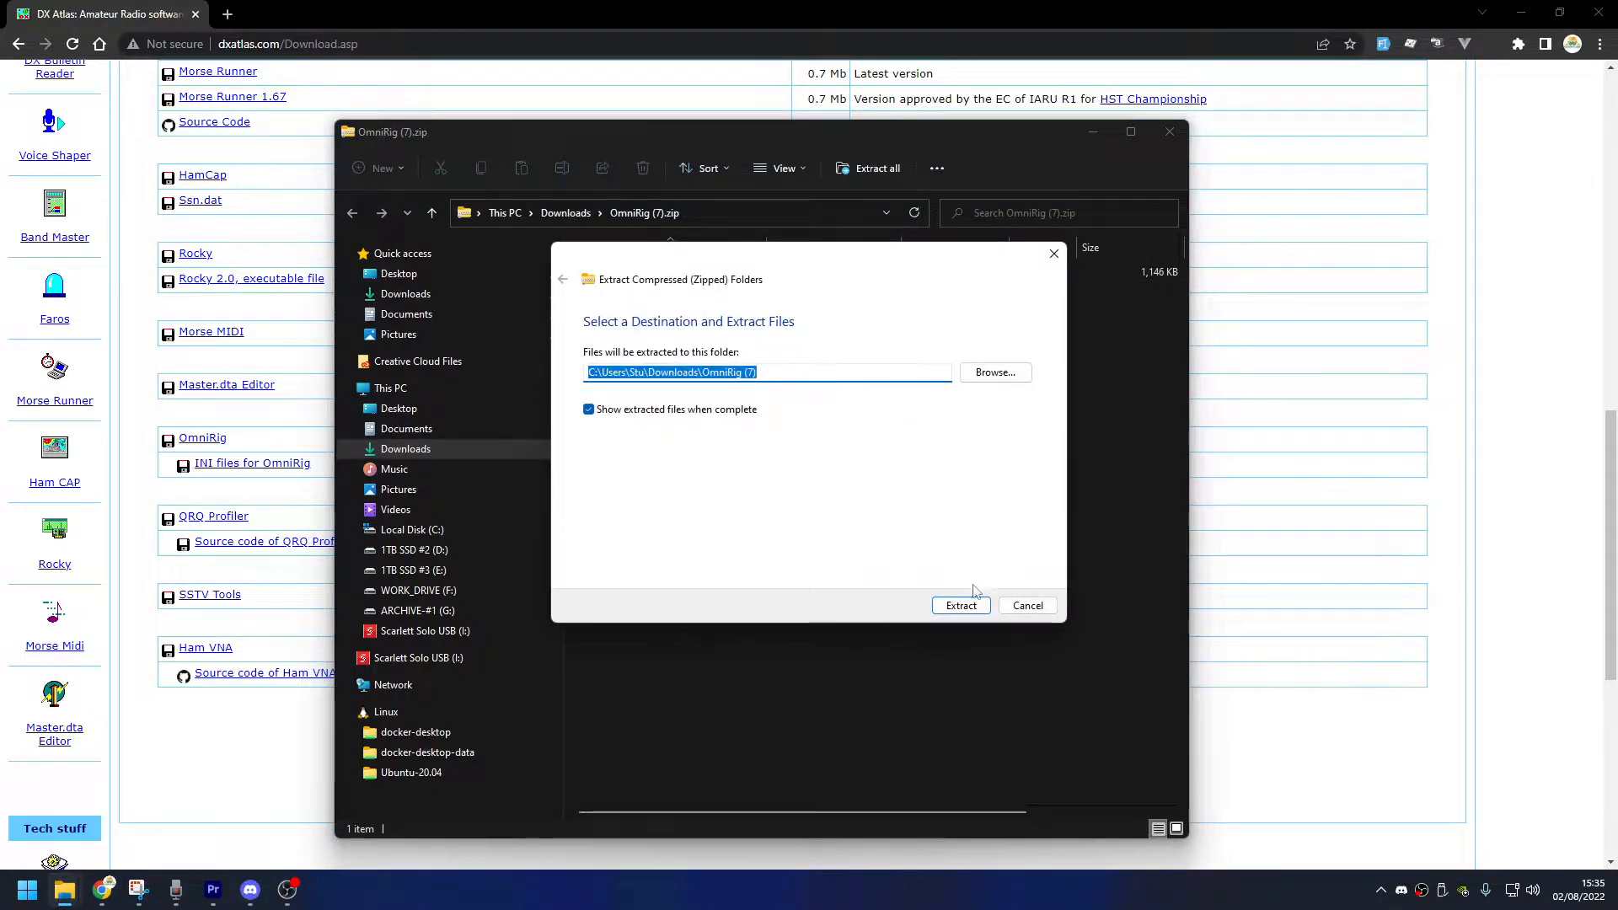
{"action": "left_click", "coordinate": [960, 605]}
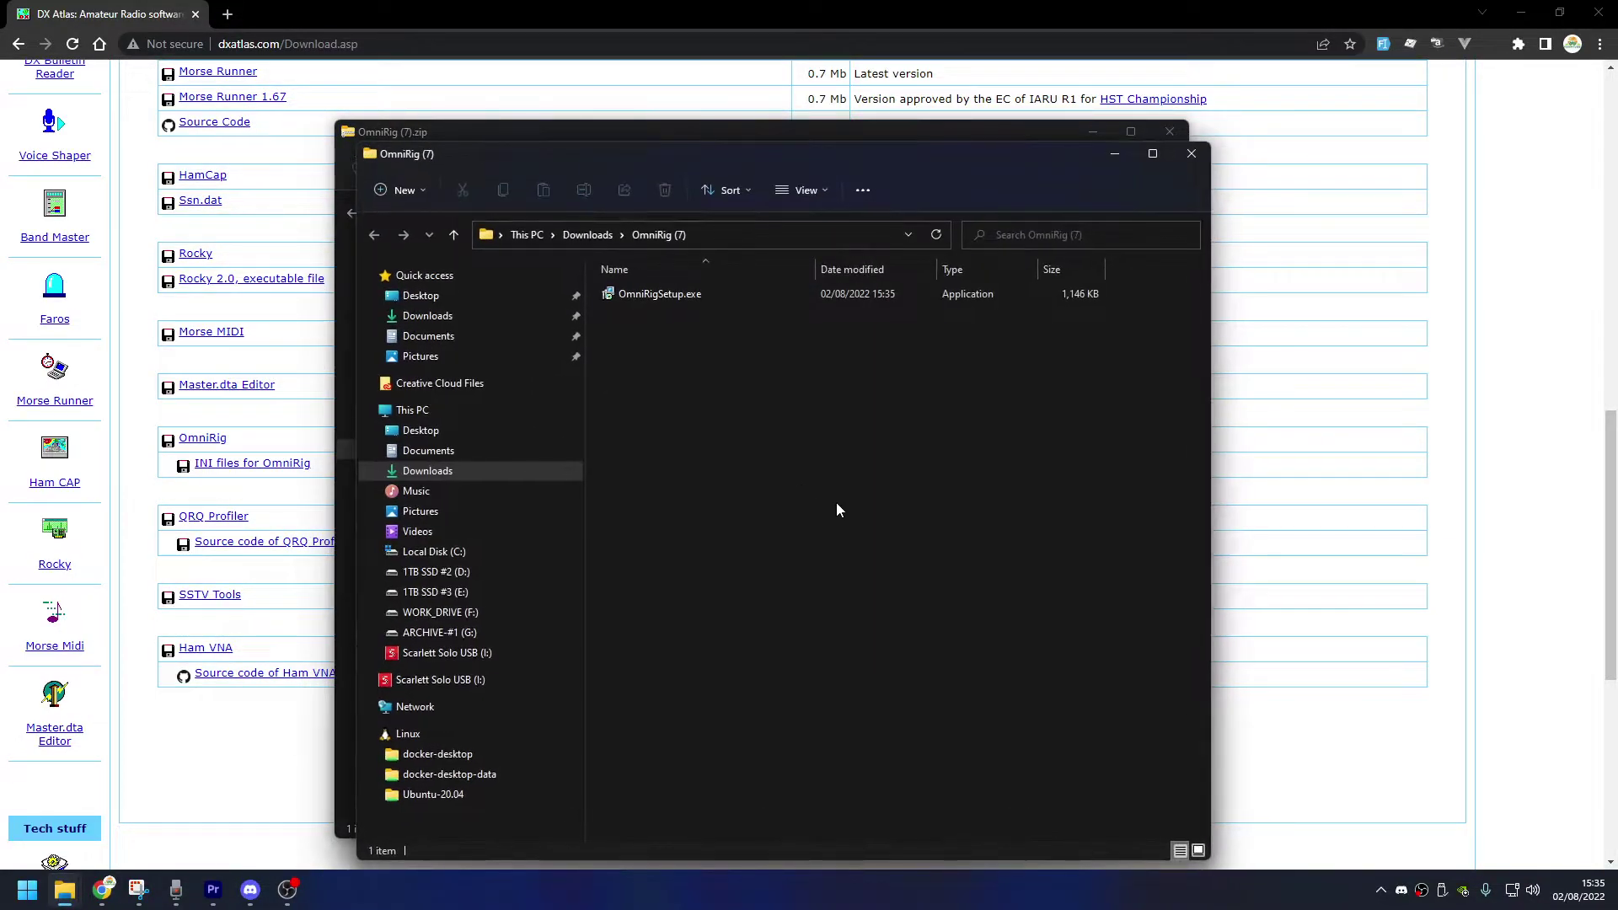
{"action": "double_click", "coordinate": [659, 293]}
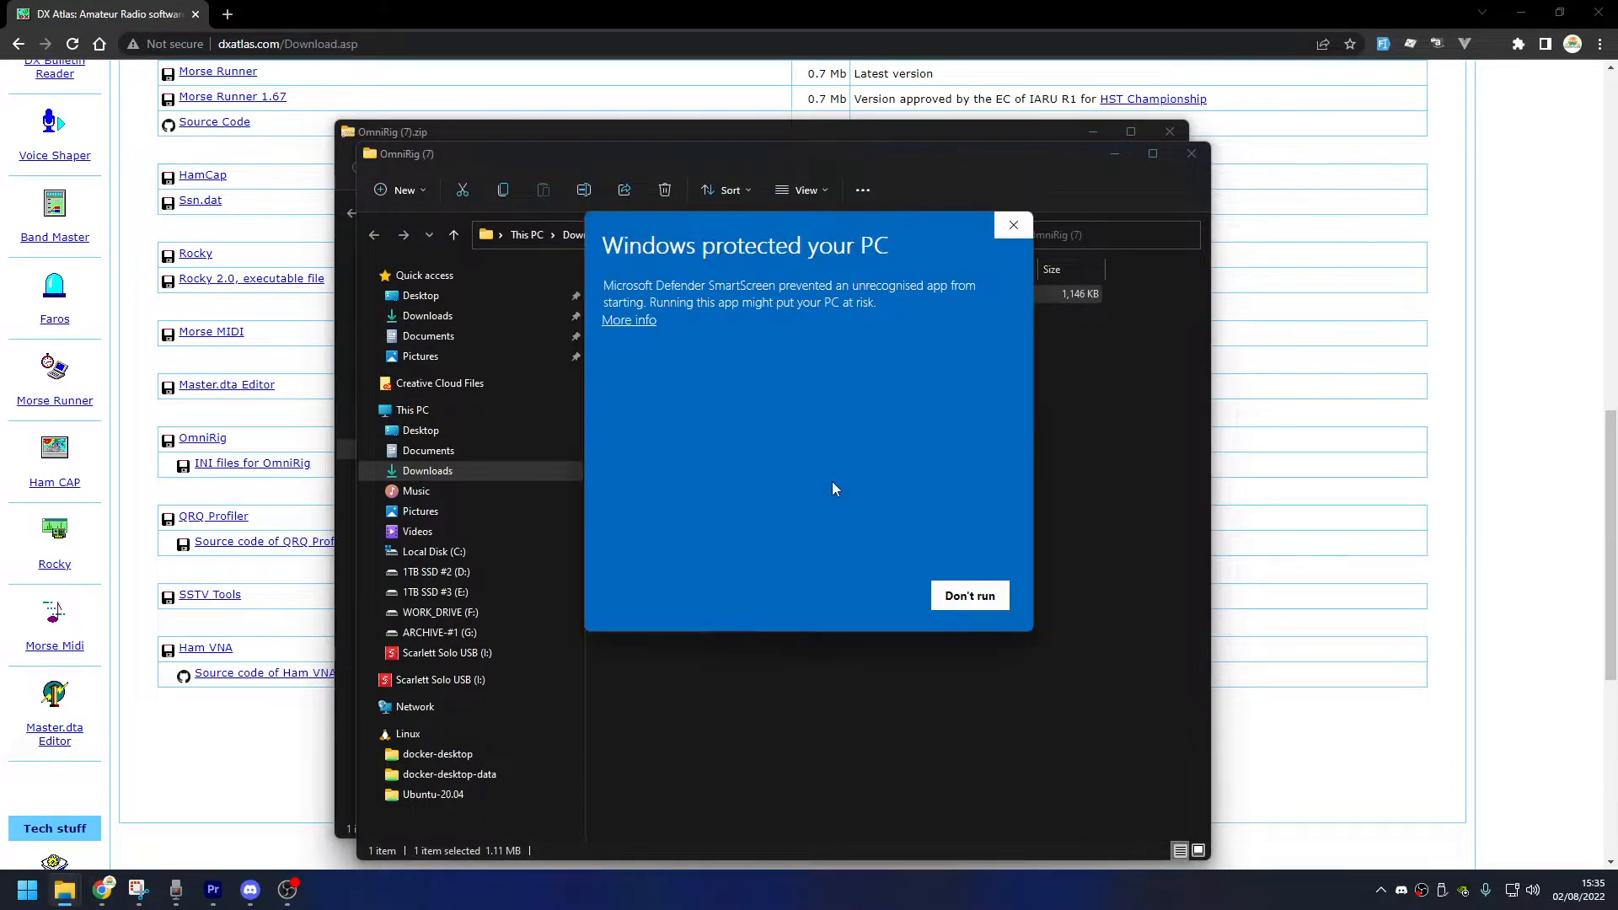
{"action": "left_click", "coordinate": [629, 320]}
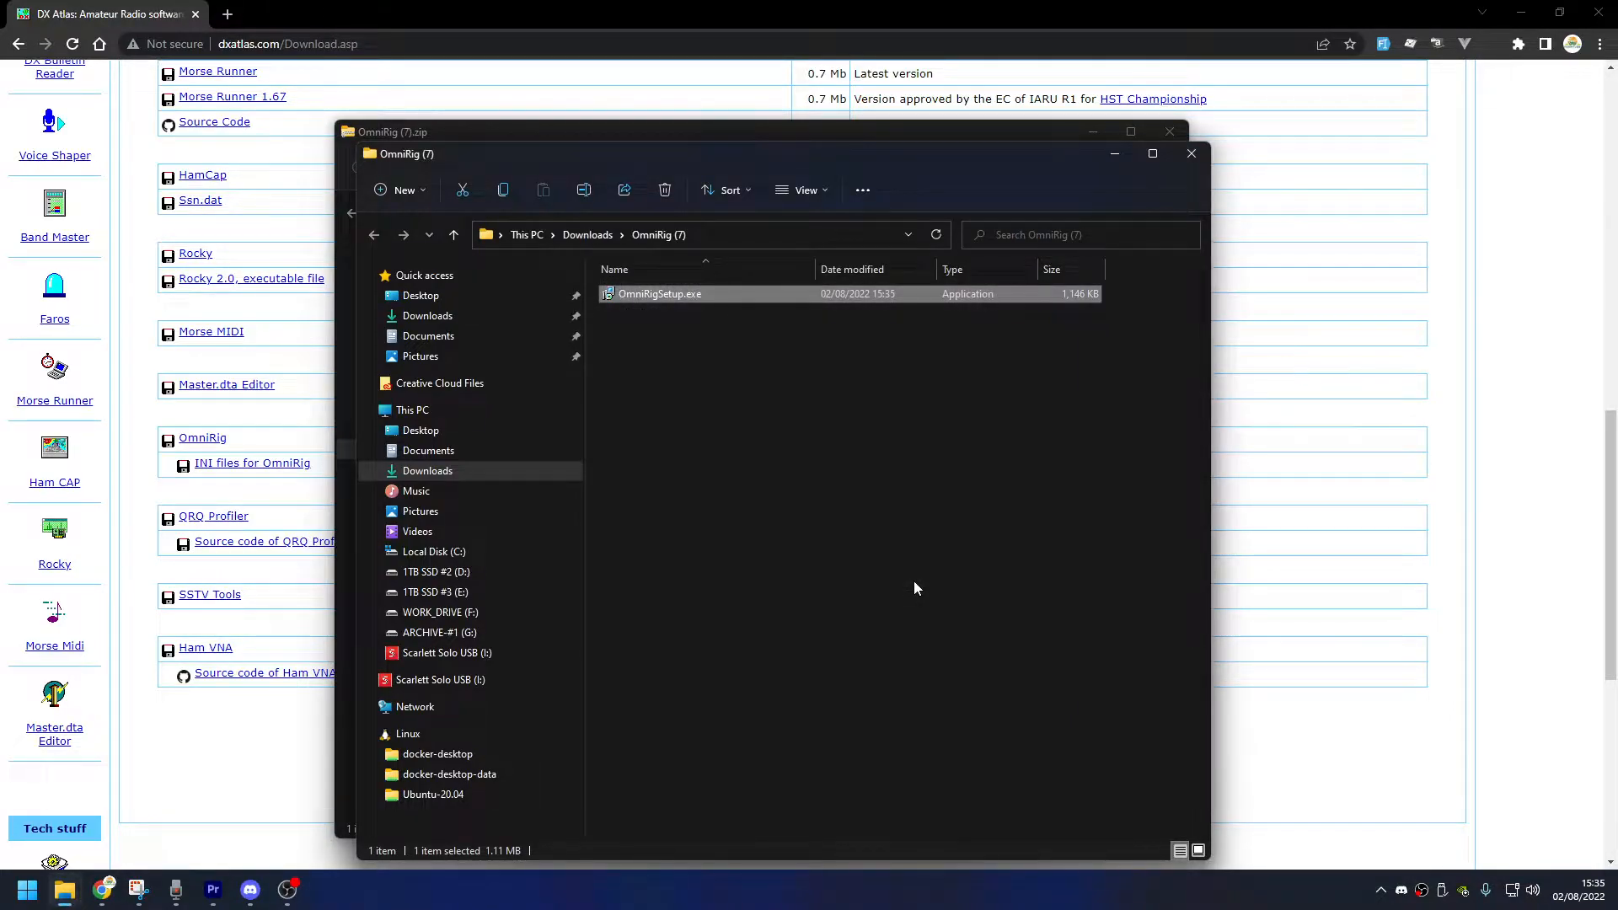
{"action": "mouse_move", "coordinate": [1191, 154]}
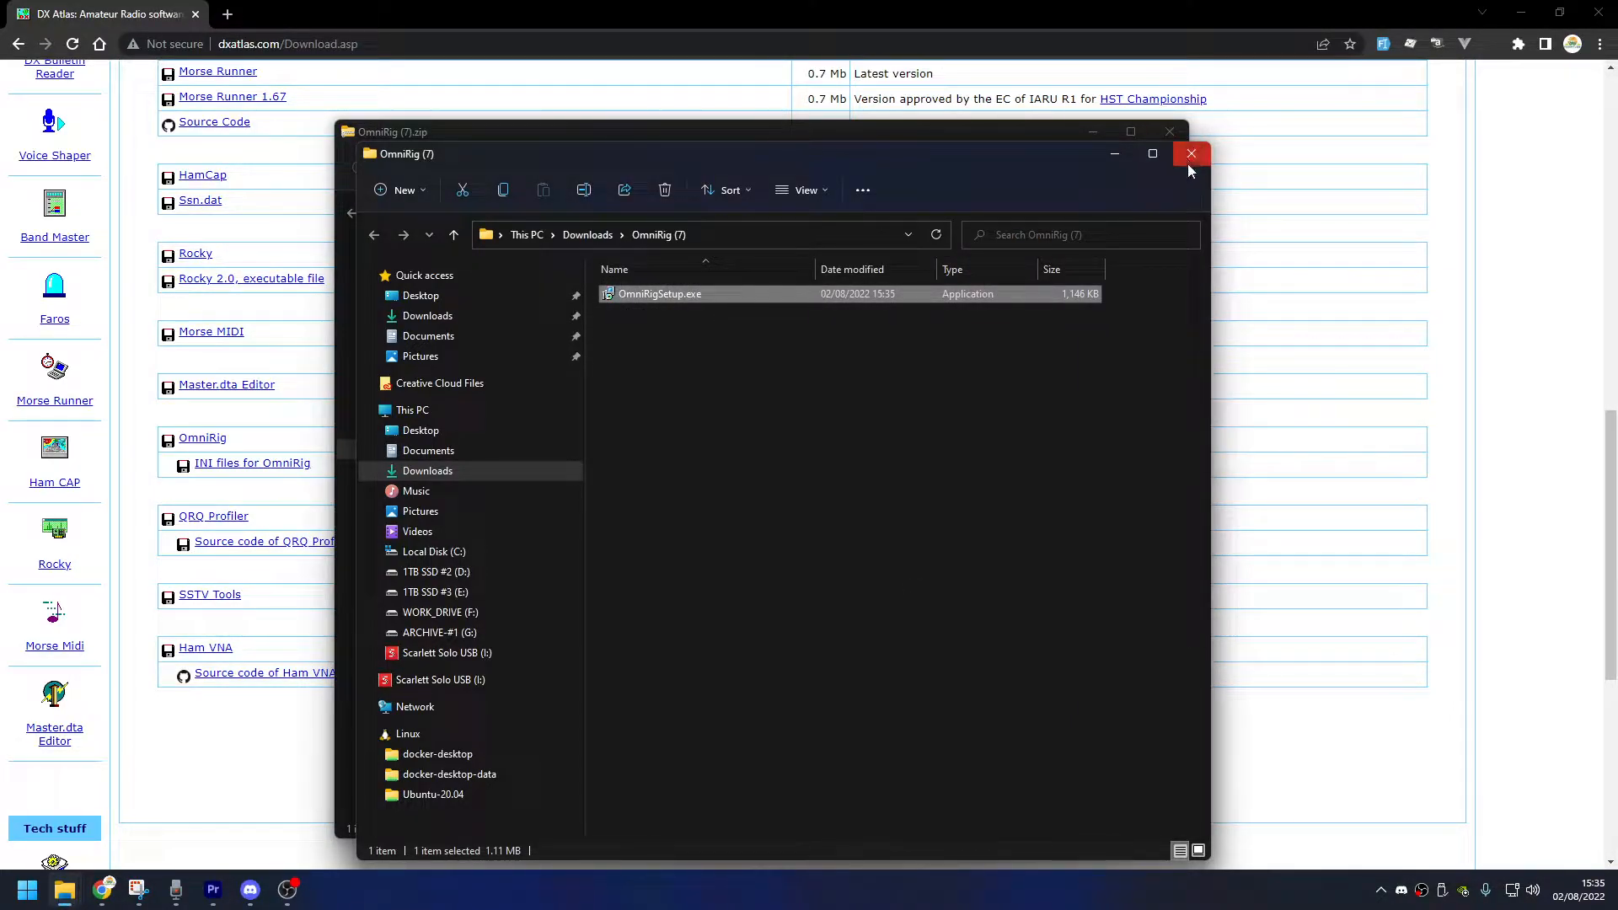
{"action": "left_click", "coordinate": [1191, 153]}
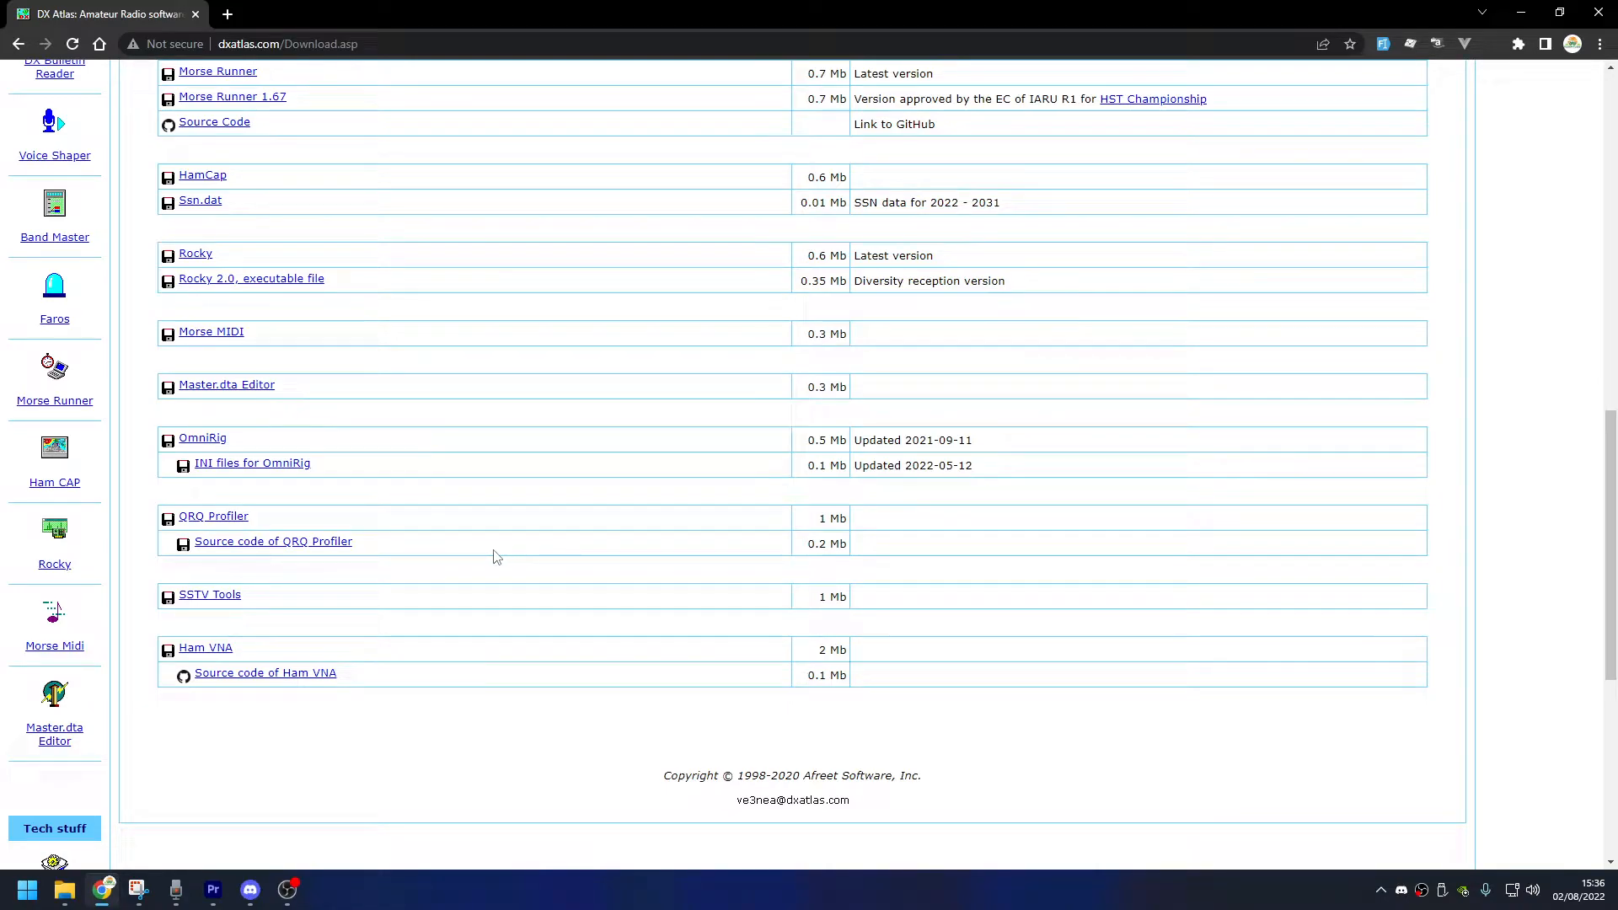
{"action": "mouse_move", "coordinate": [357, 629]}
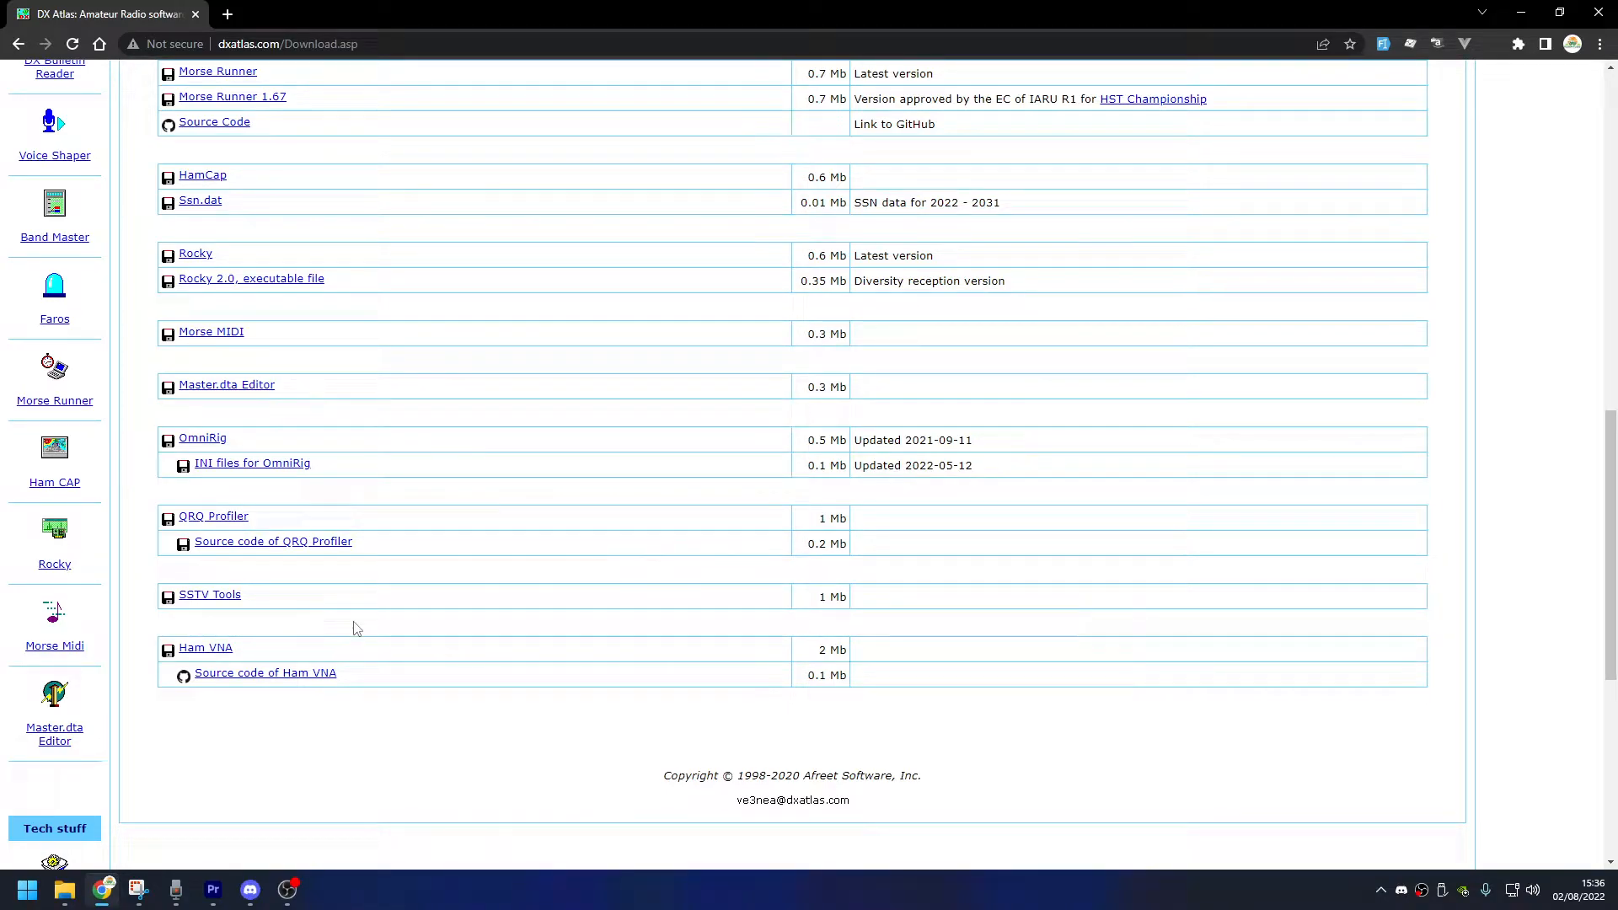
Search the Start menu for omni-Rig to find the Omni-Rig Setting app
{"action": "left_click", "coordinate": [27, 889]}
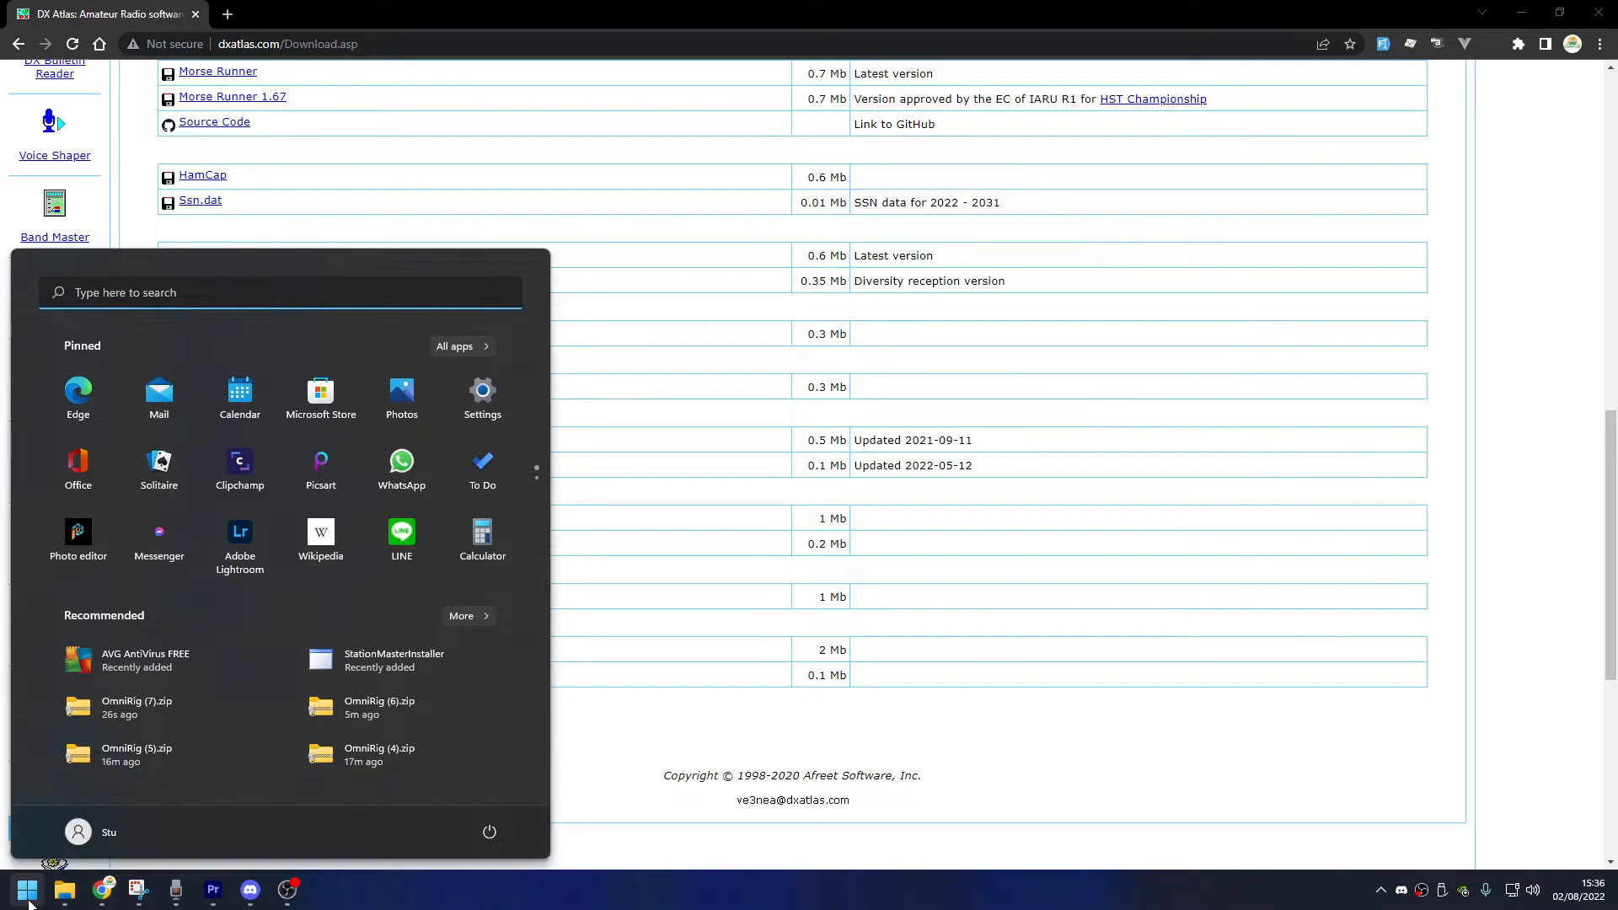
{"action": "type", "text": "omni-Rig"}
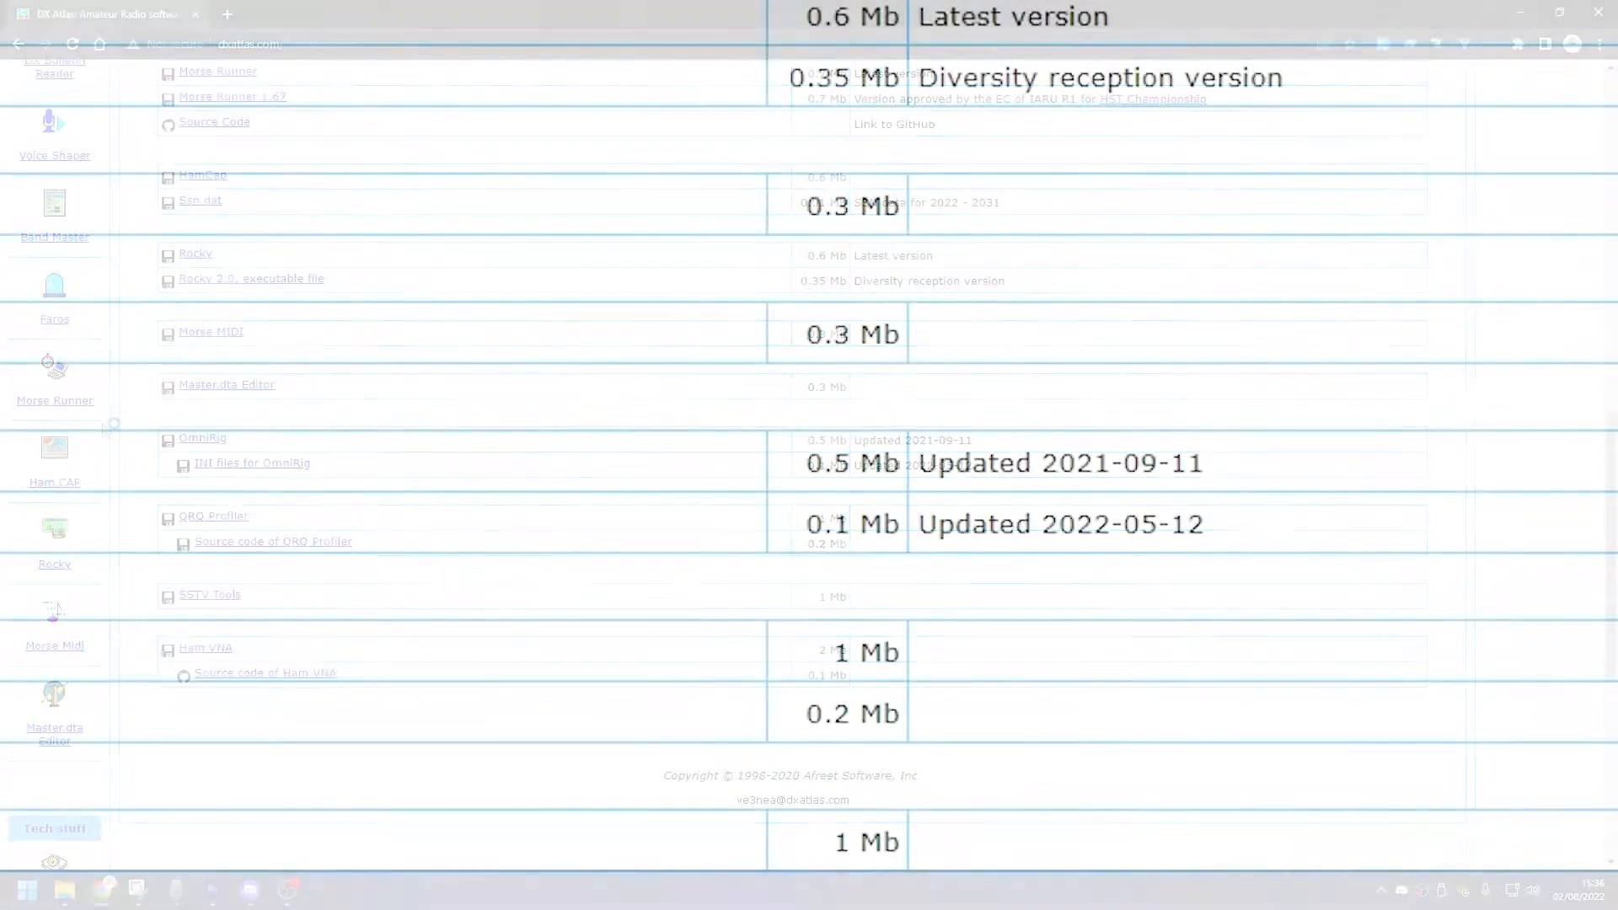
Check the About tab shows version 1.20, then view the RIG 1 settings
{"action": "left_click", "coordinate": [817, 133]}
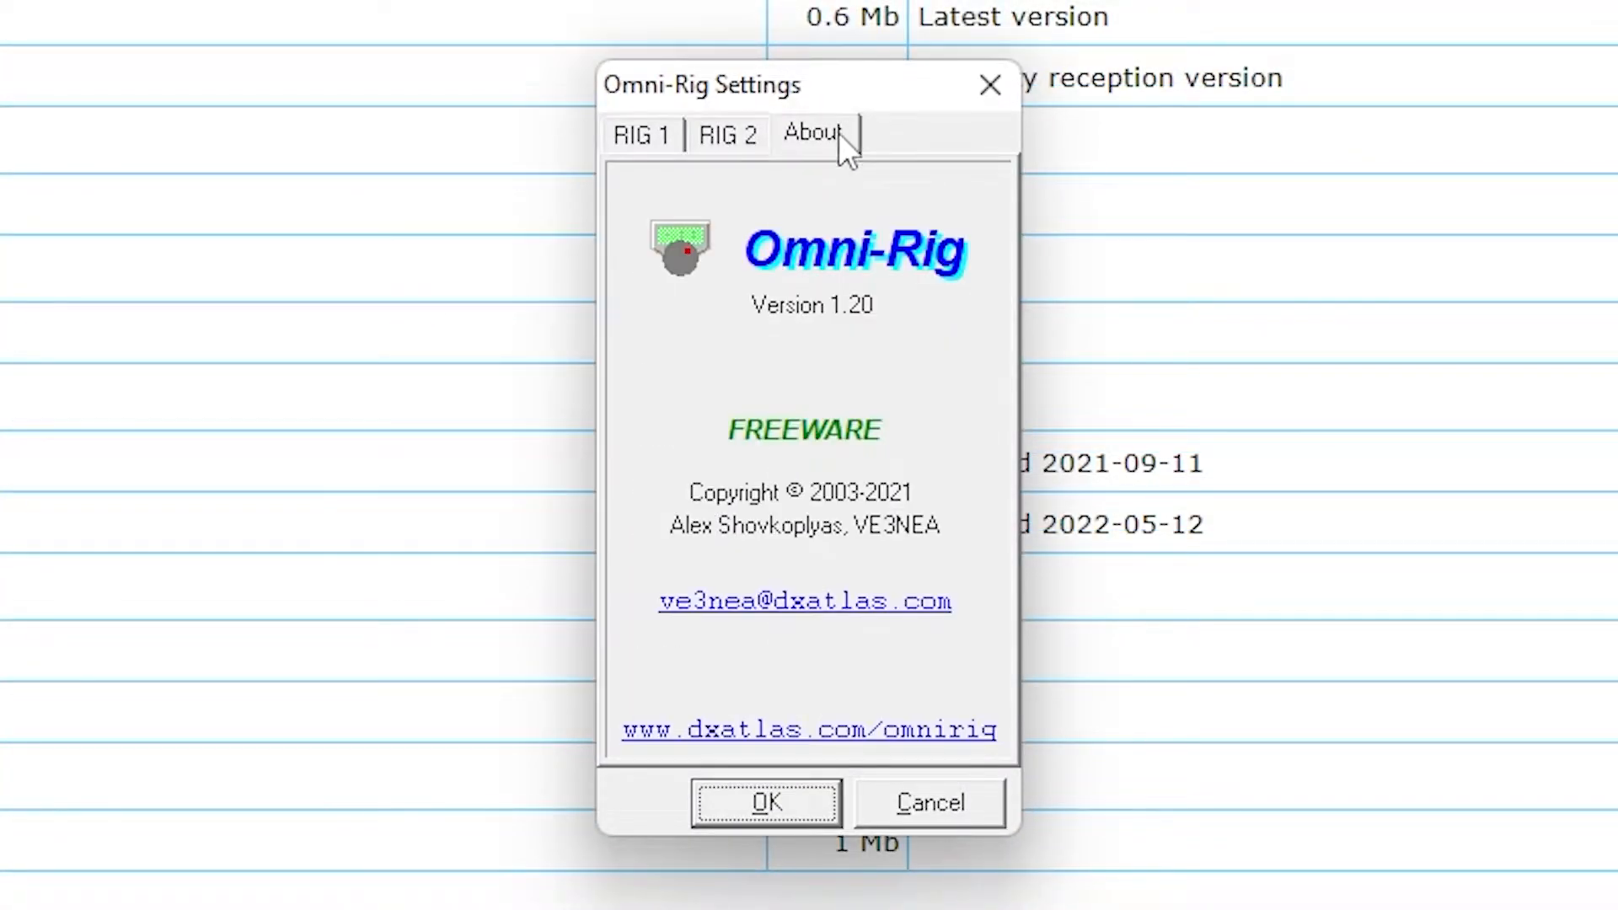
{"action": "mouse_move", "coordinate": [894, 335]}
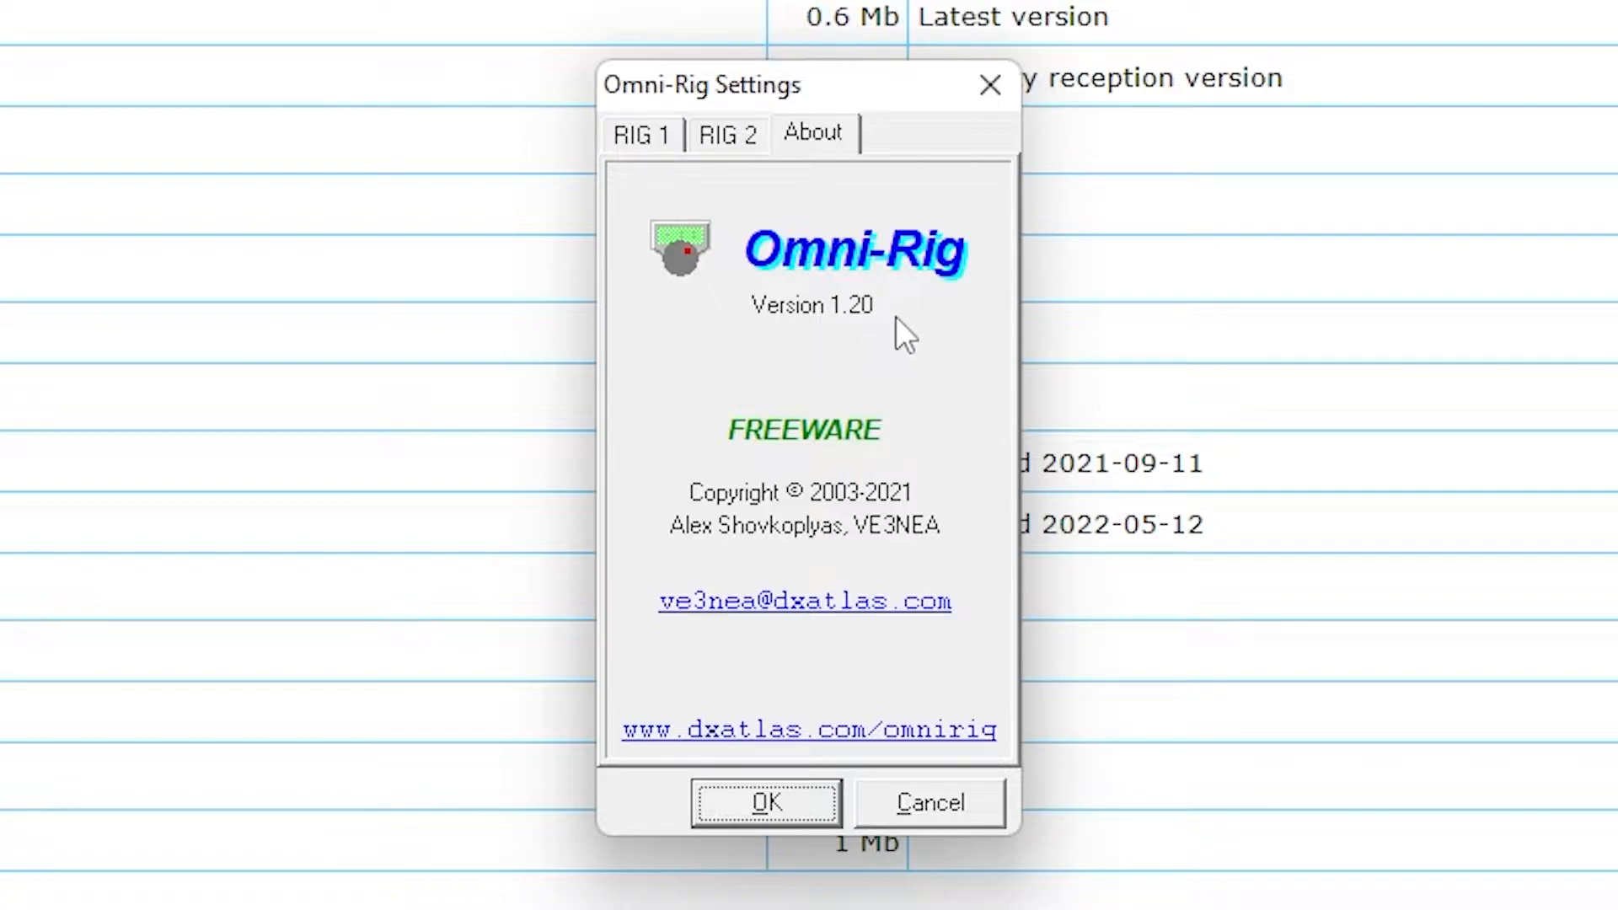
{"action": "left_click", "coordinate": [643, 135]}
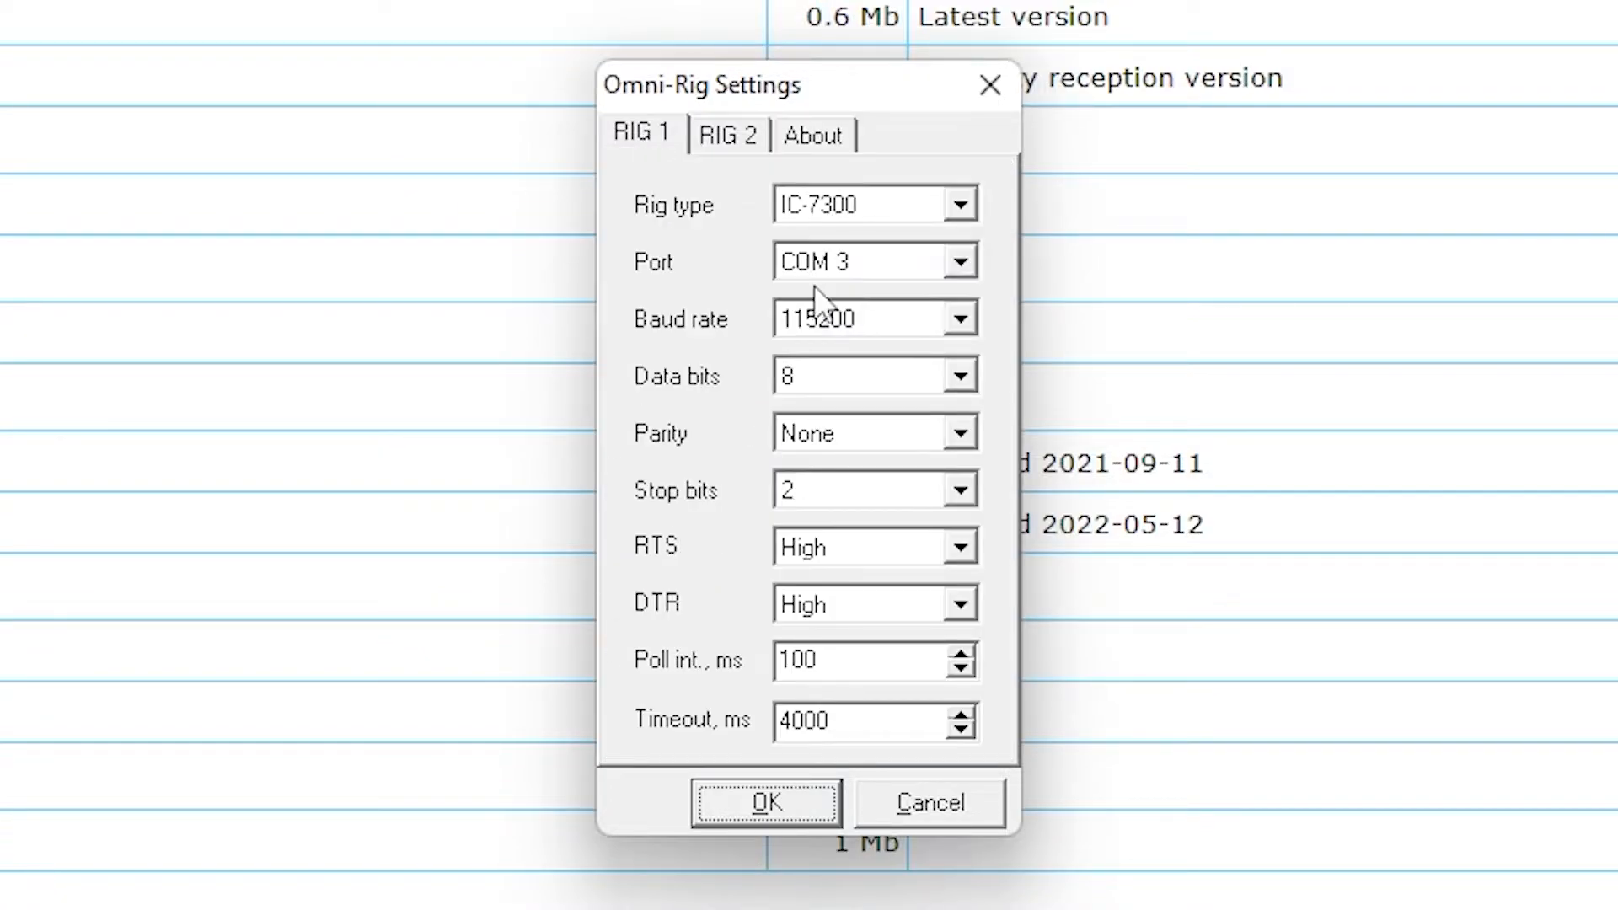
{"action": "mouse_move", "coordinate": [722, 355]}
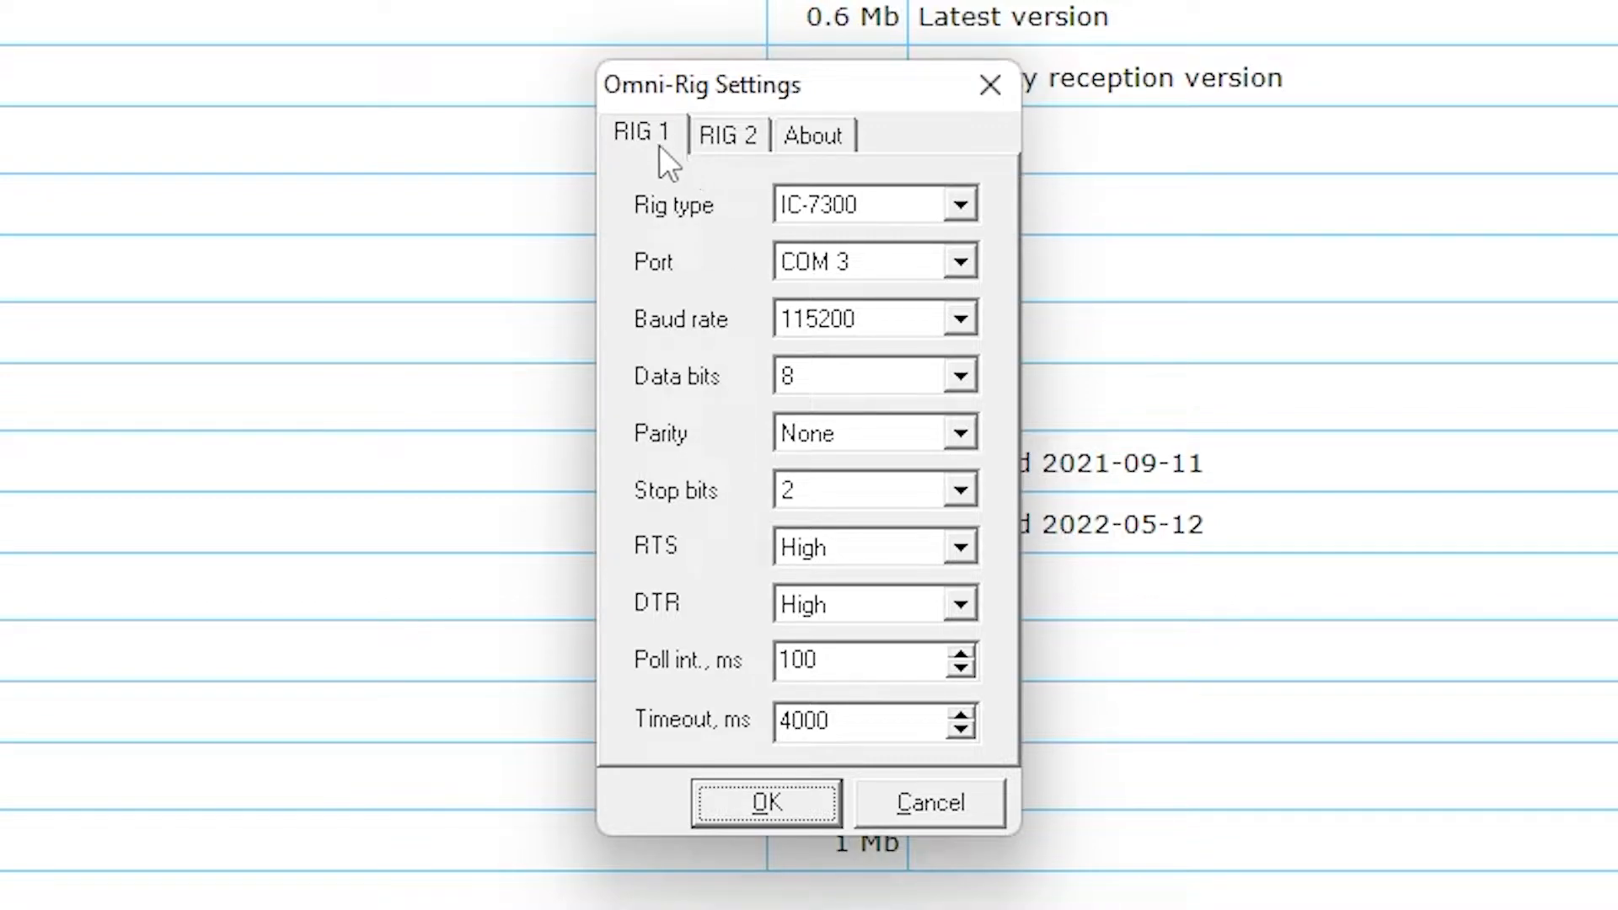
{"action": "mouse_move", "coordinate": [676, 215]}
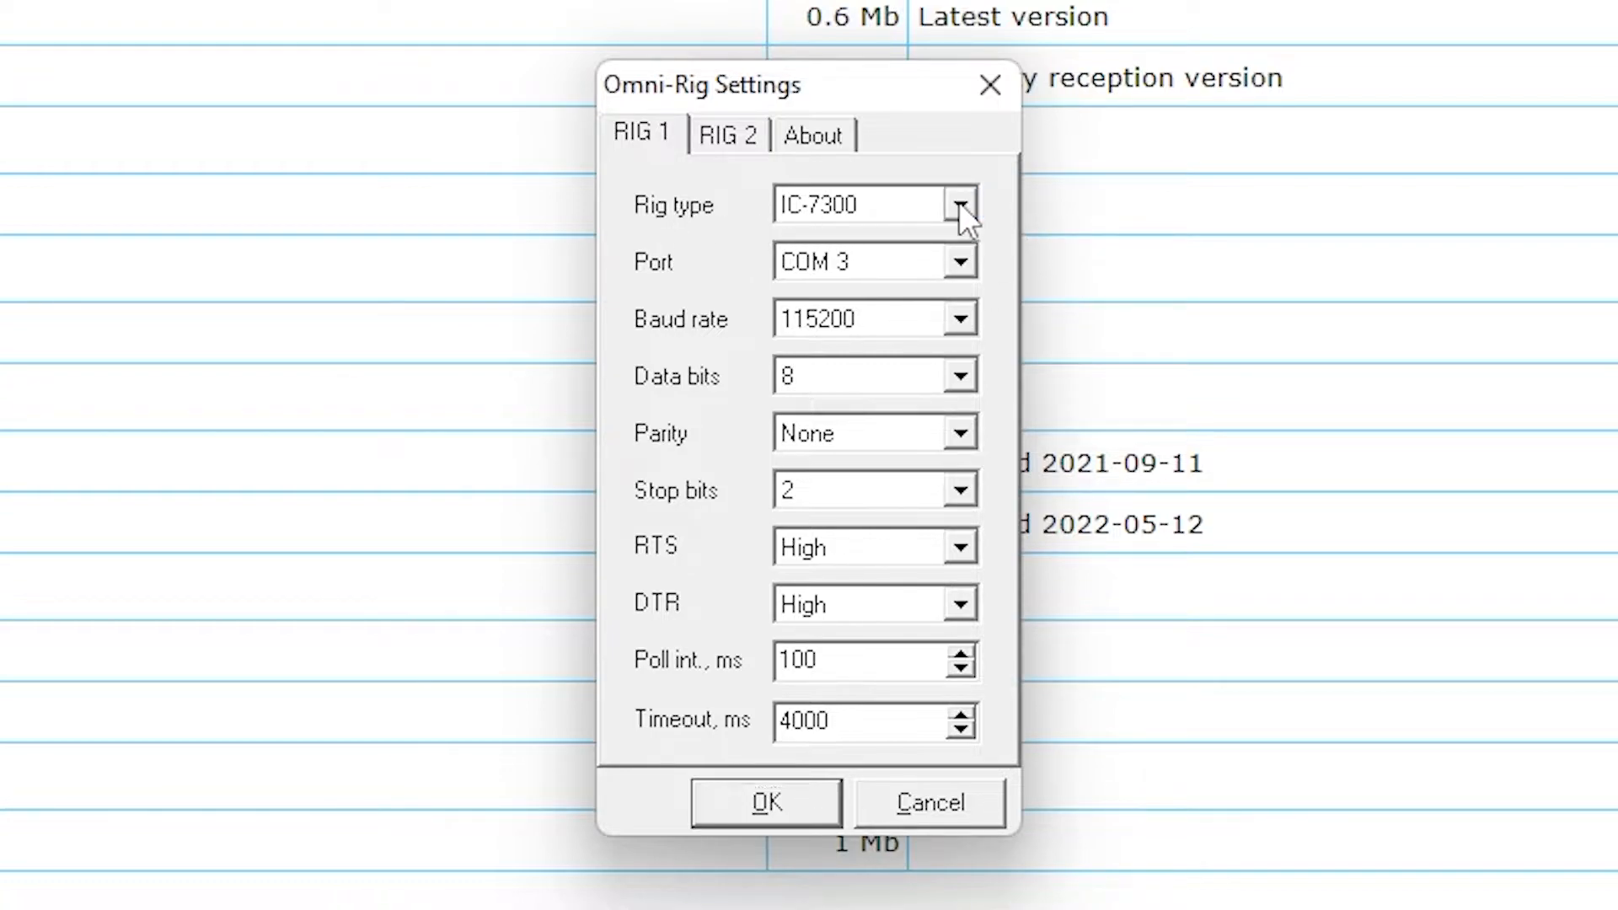
Choose IC-7300 as Rig 1's radio model and check the COM 3 port
{"action": "left_click", "coordinate": [958, 204]}
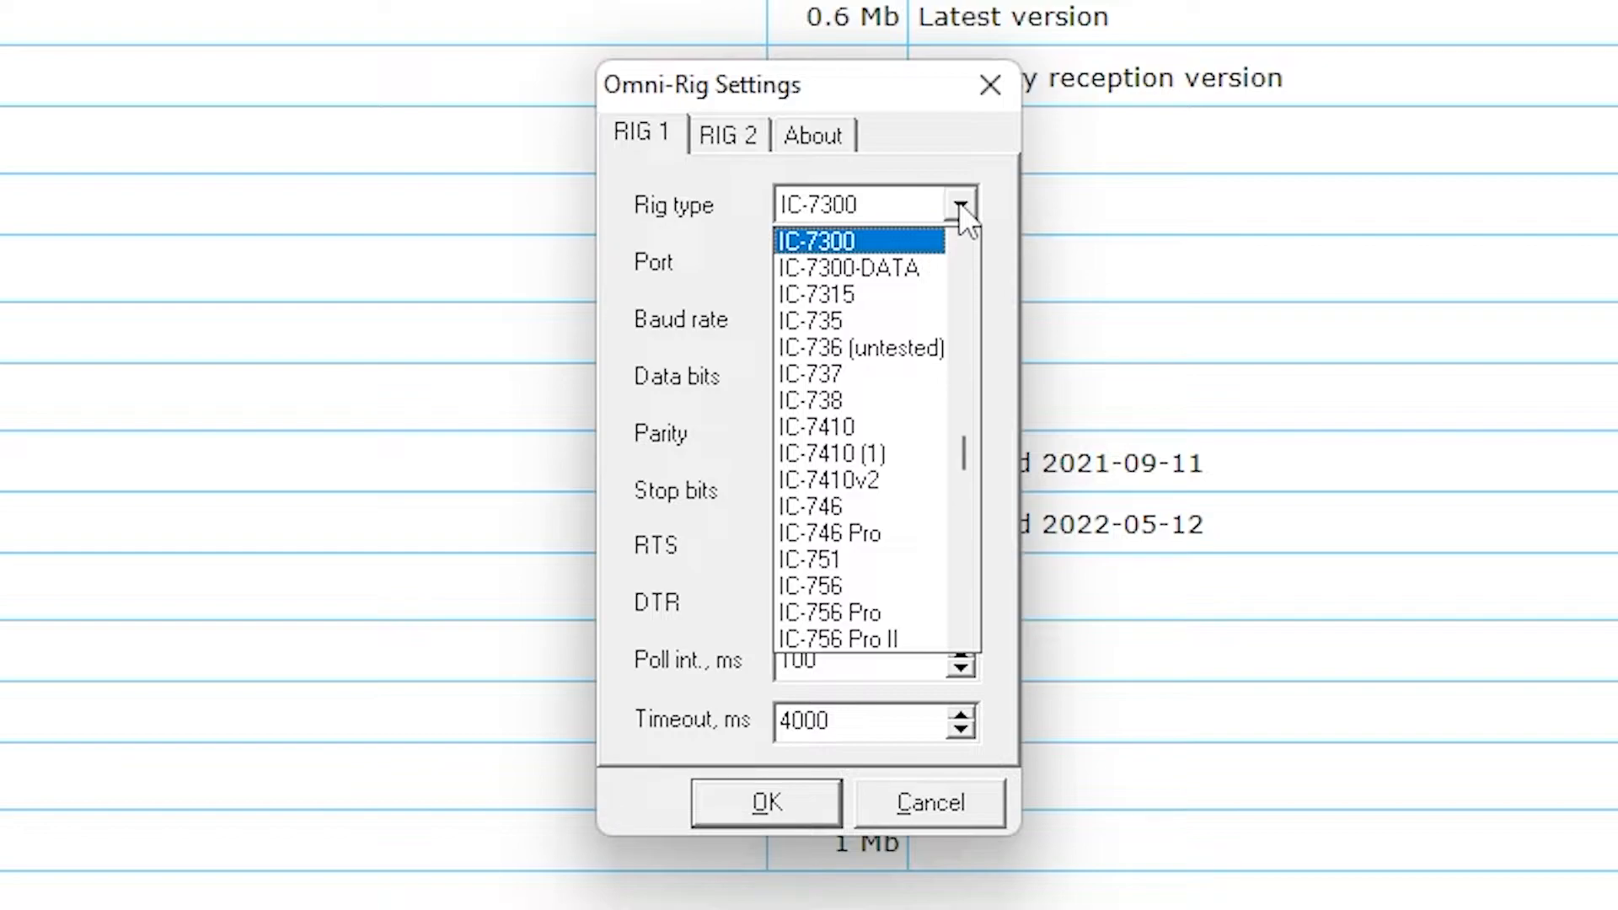
{"action": "left_click", "coordinate": [824, 242]}
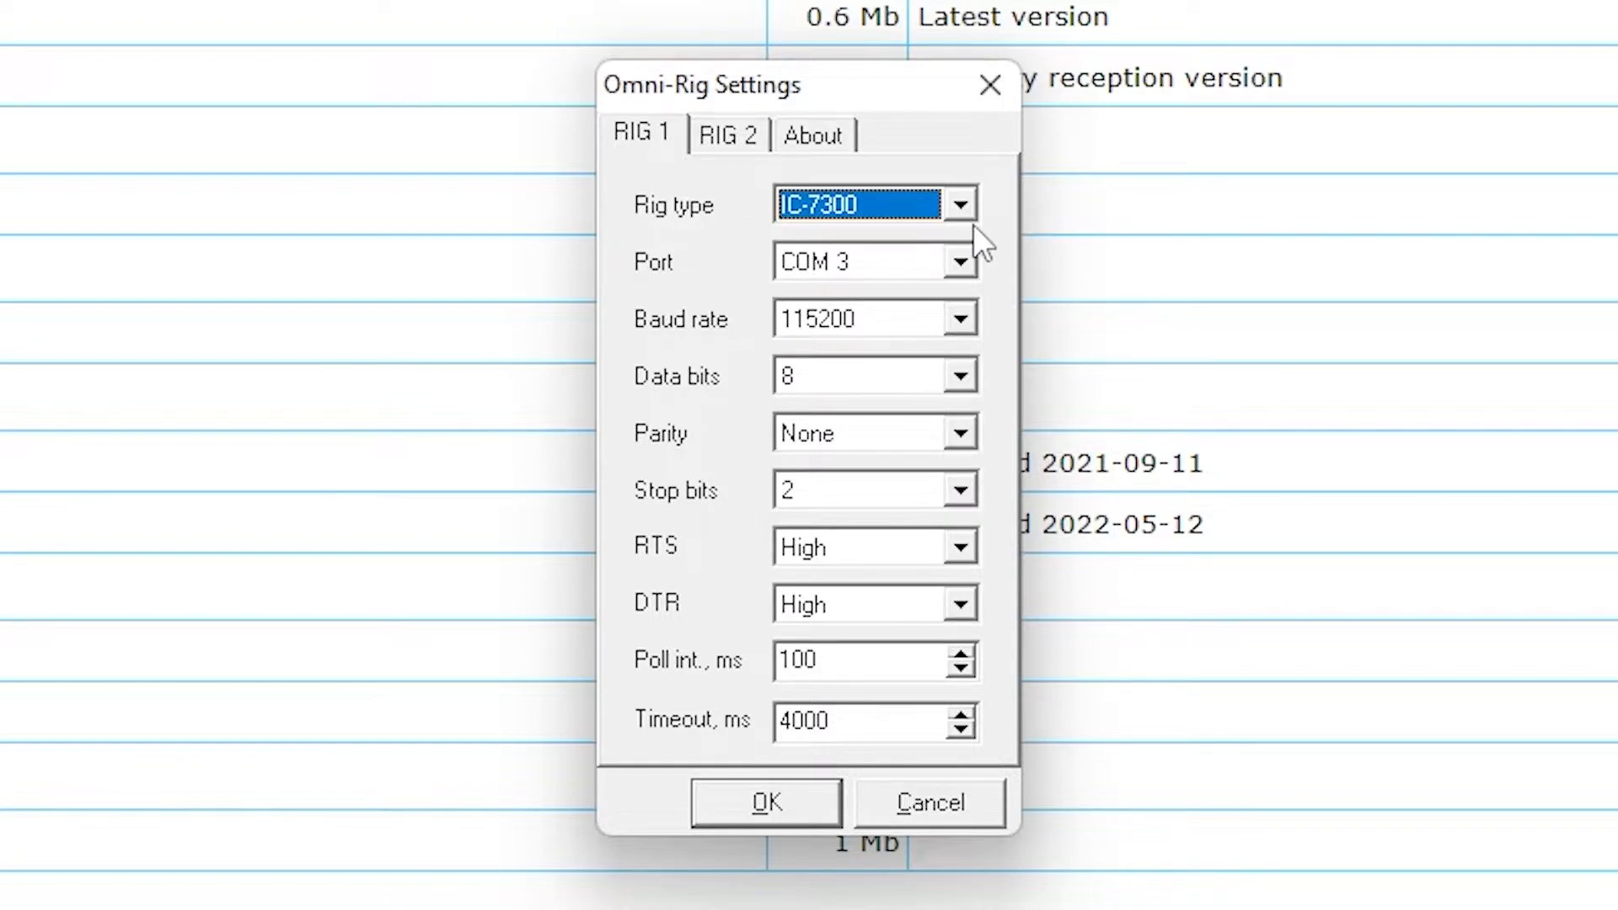
{"action": "left_click", "coordinate": [875, 262]}
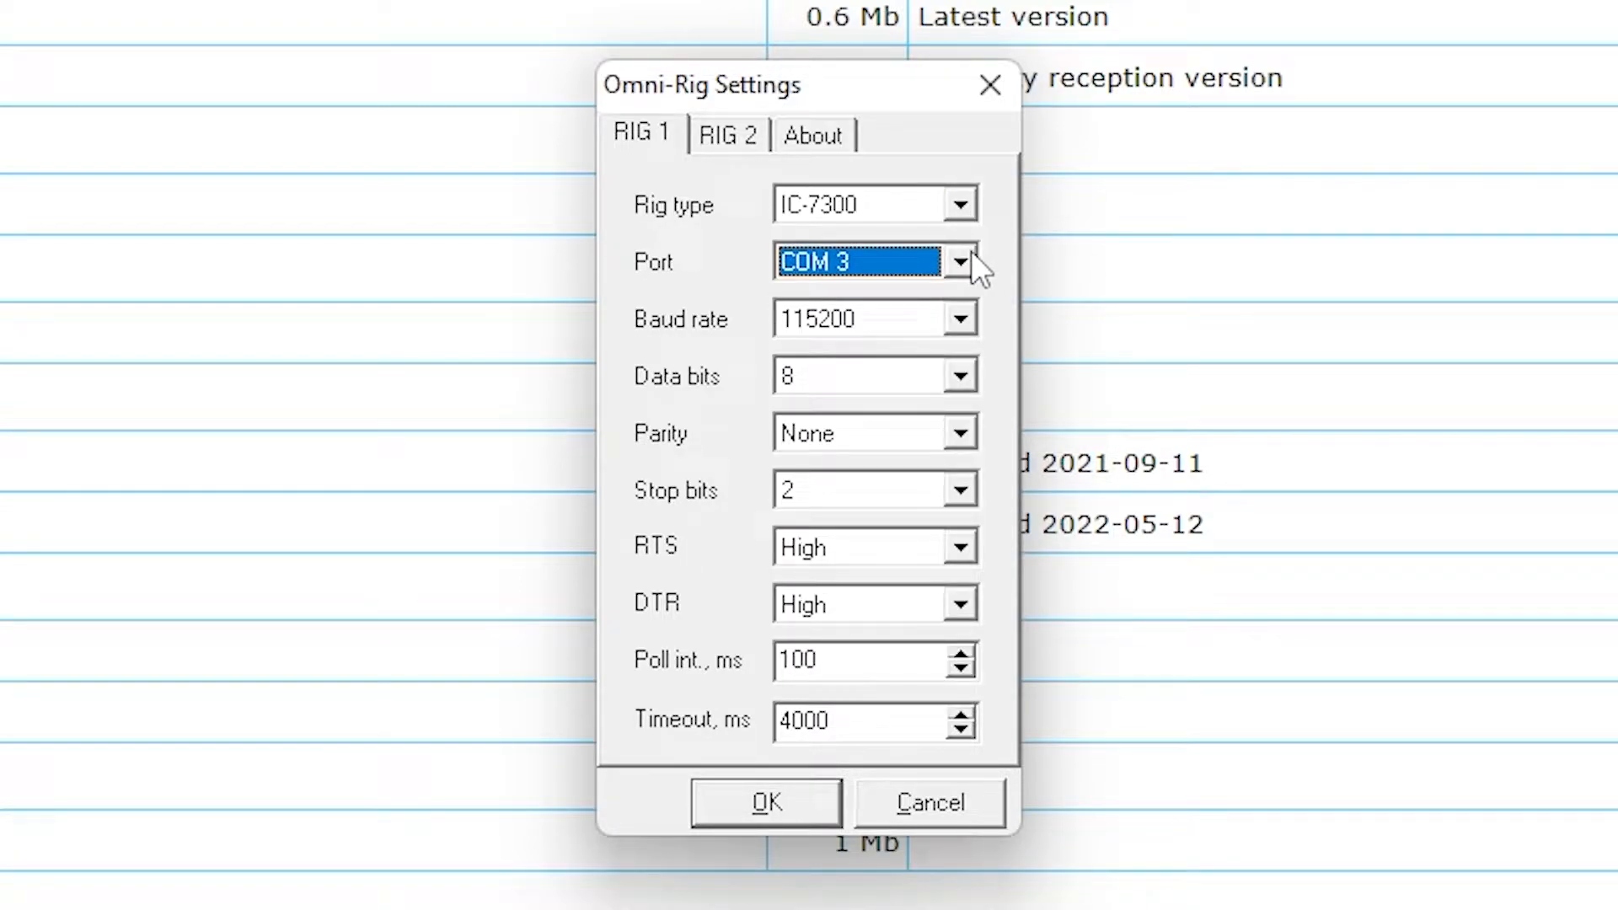
{"action": "mouse_move", "coordinate": [882, 236]}
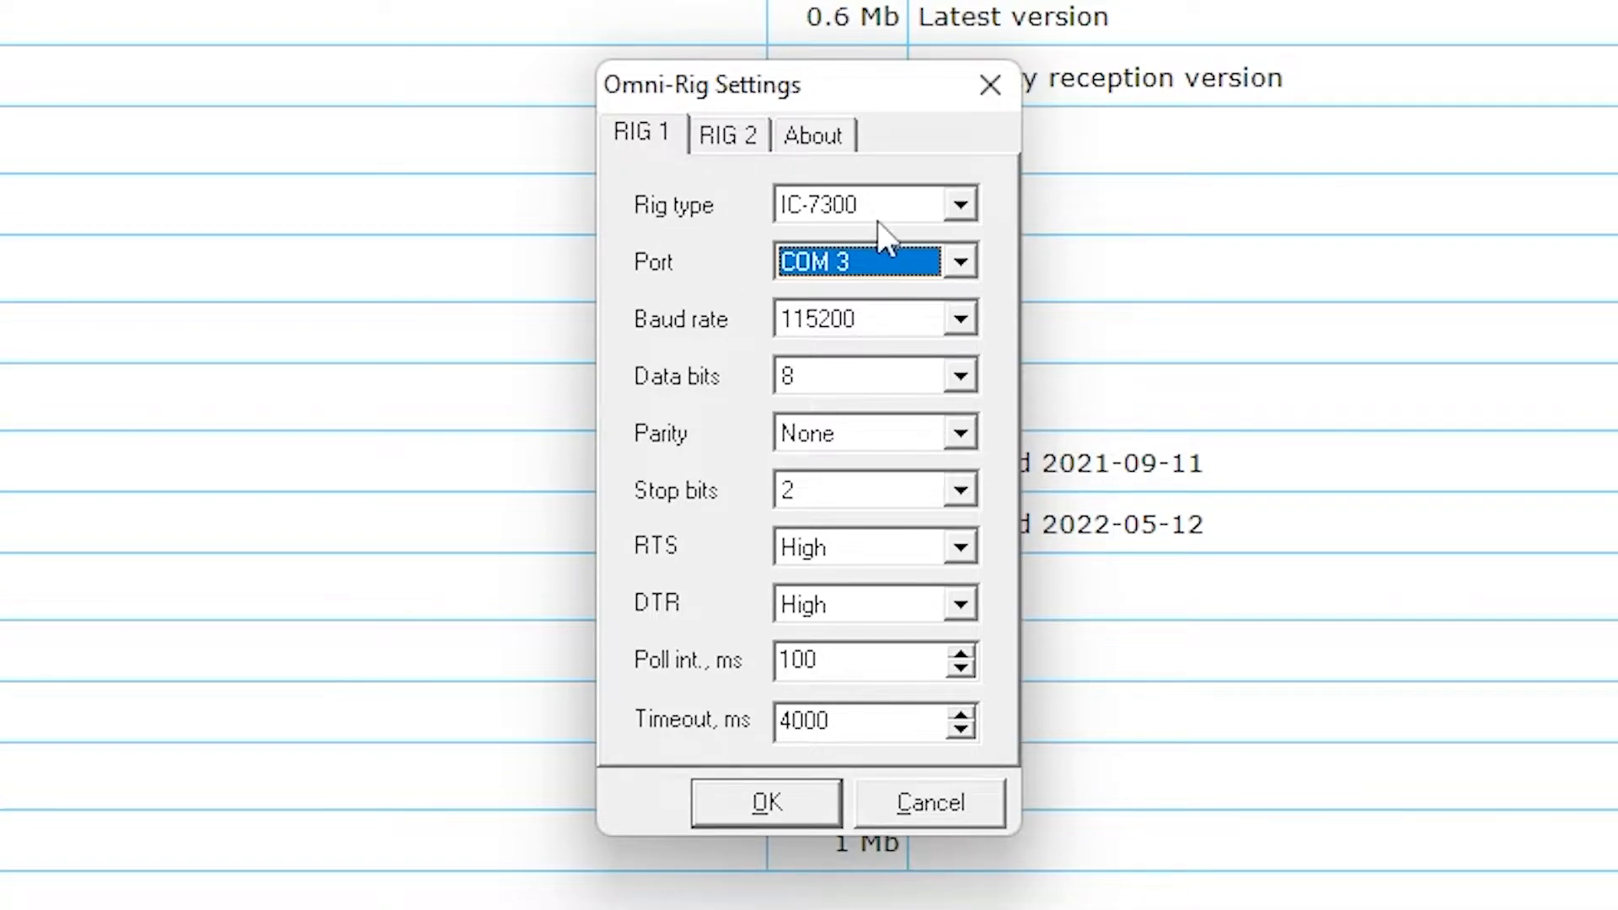
{"action": "left_click", "coordinate": [28, 889]}
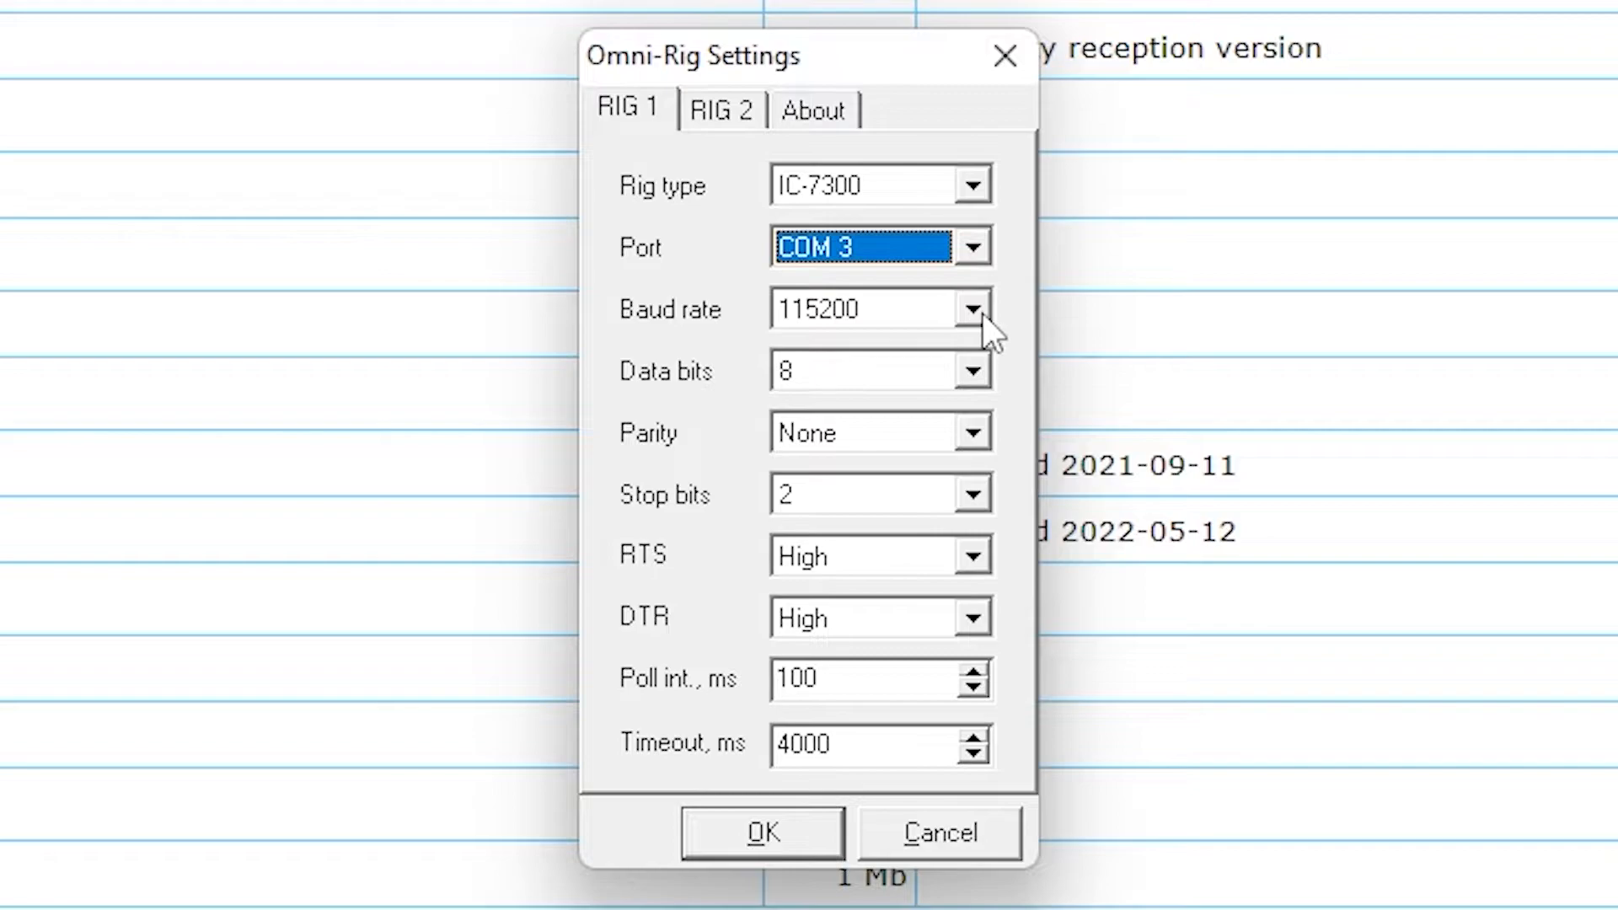
Reselect 115200 baud for Rig 1 and save the rig settings
{"action": "left_click", "coordinate": [973, 308]}
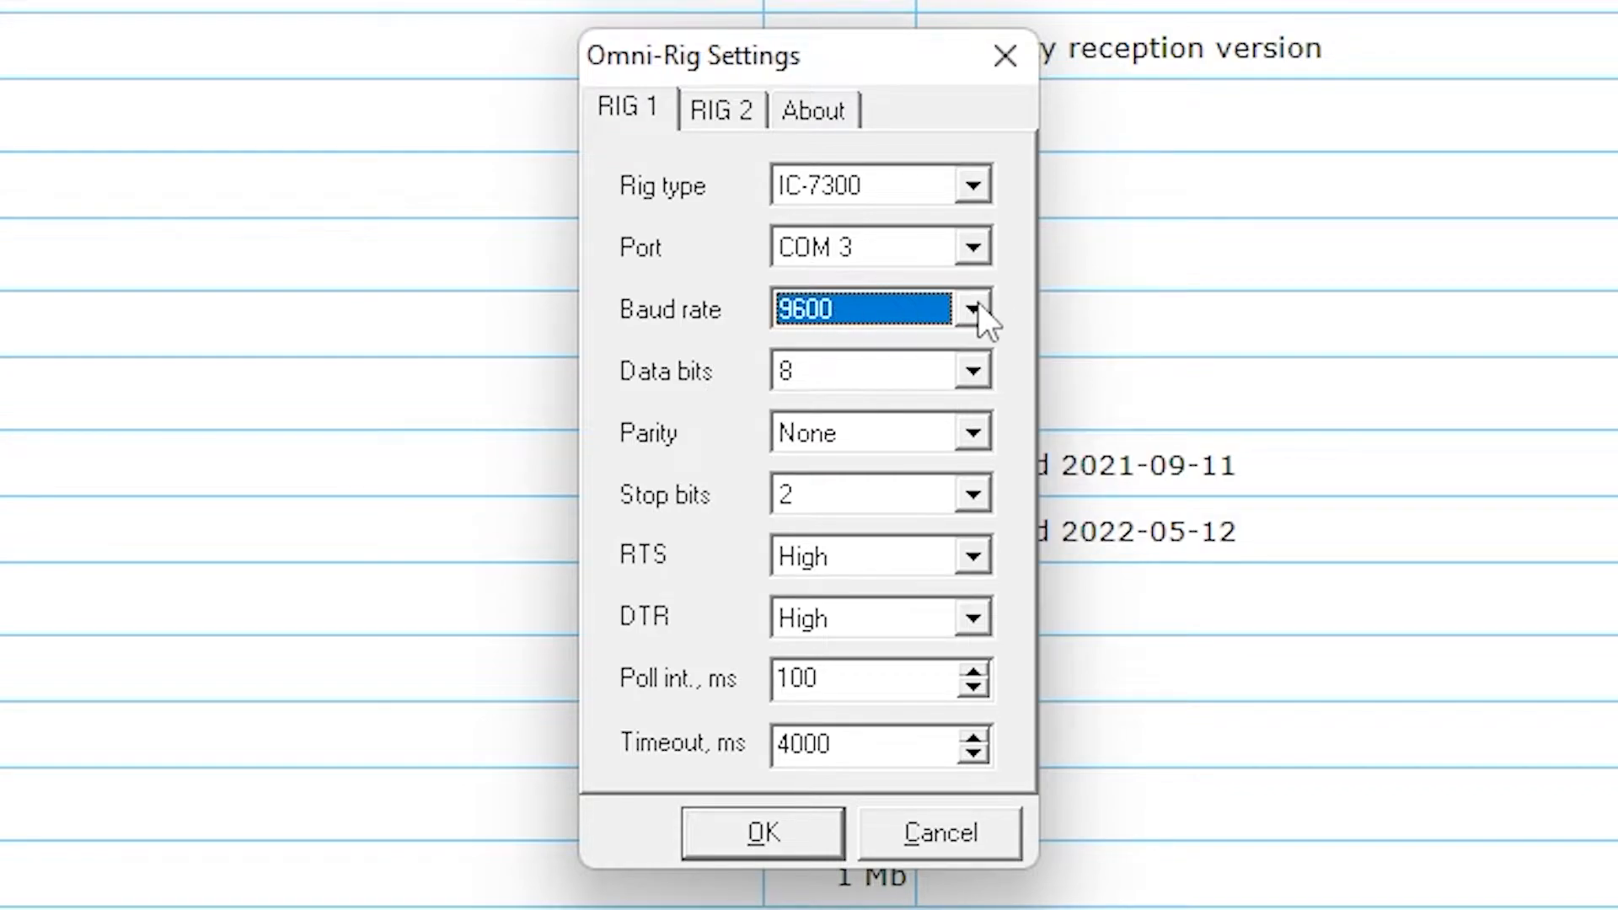
{"action": "left_click", "coordinate": [973, 310]}
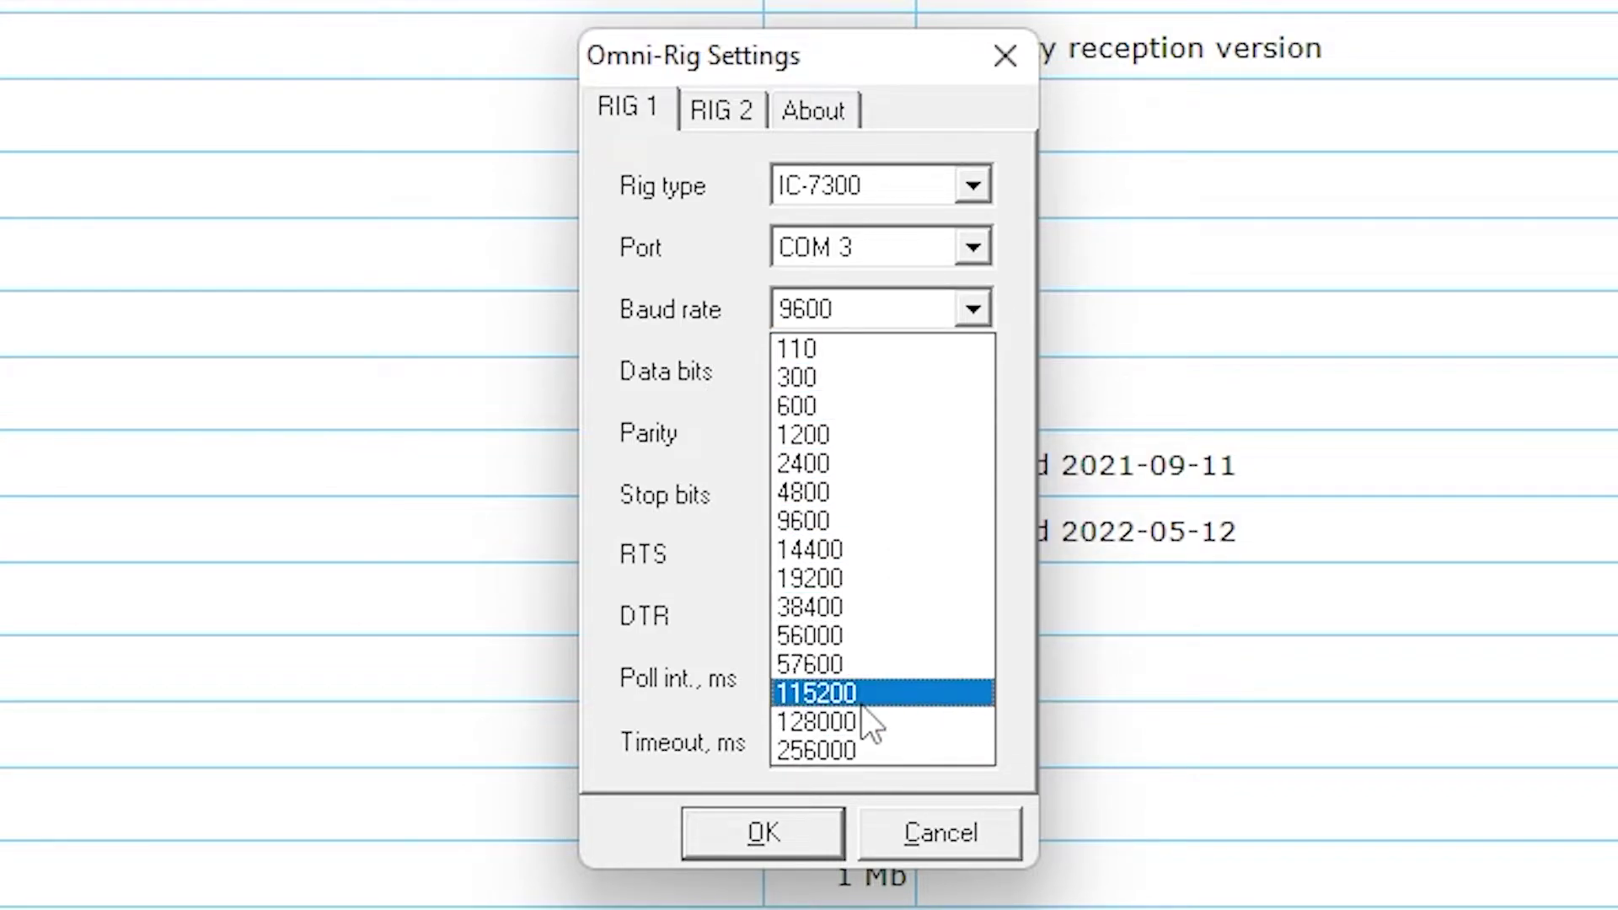
{"action": "left_click", "coordinate": [831, 690]}
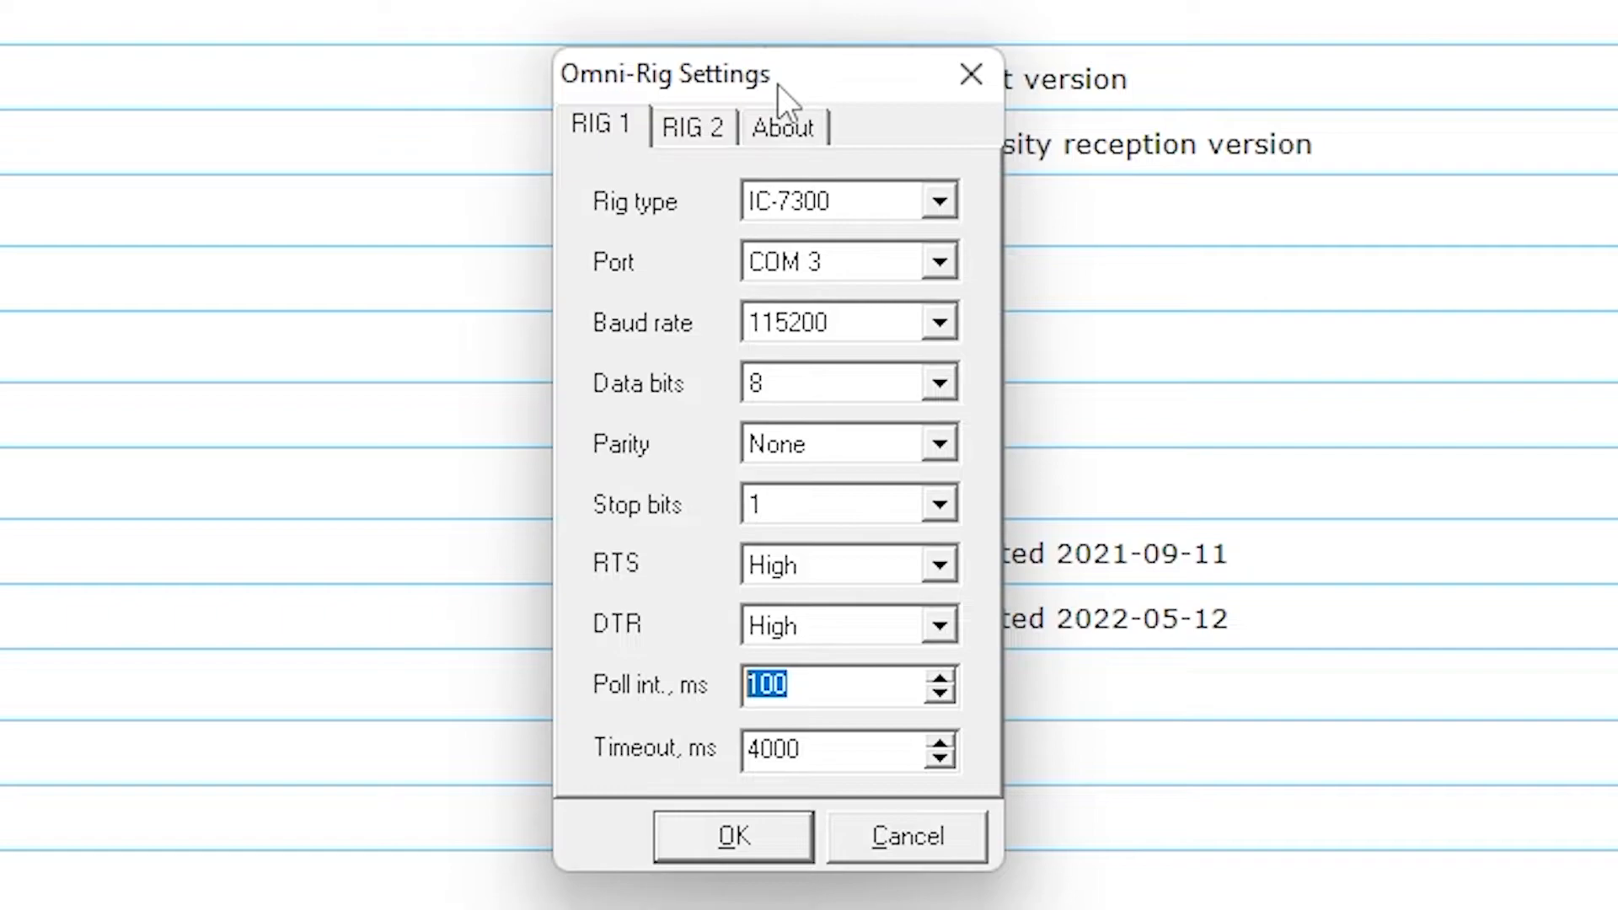
{"action": "mouse_move", "coordinate": [736, 855]}
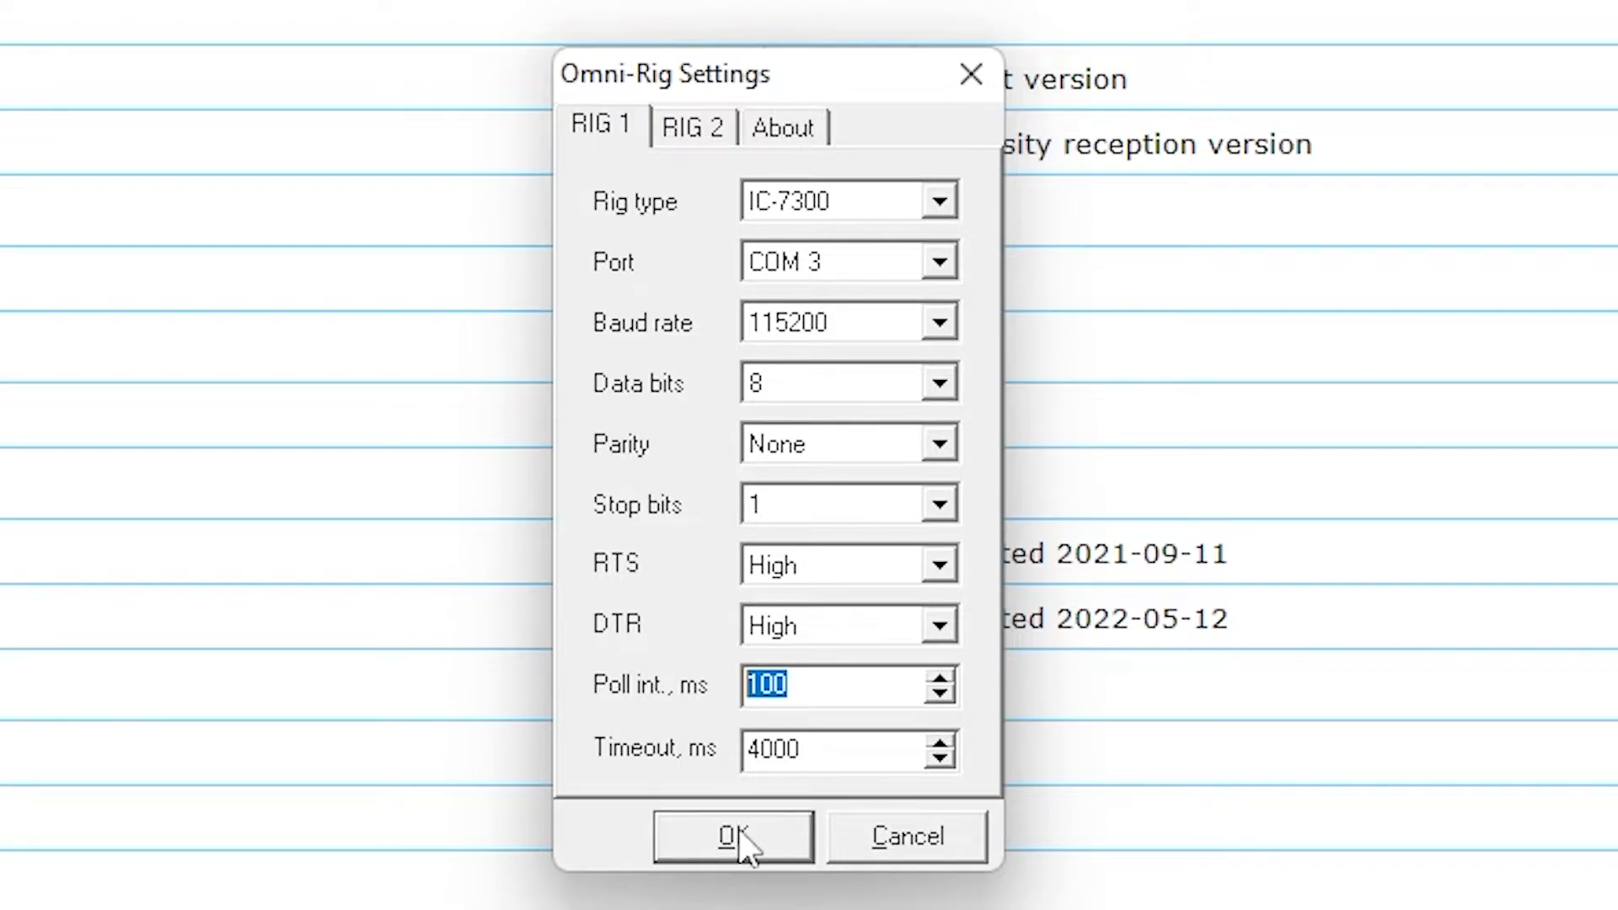
{"action": "left_click", "coordinate": [728, 836]}
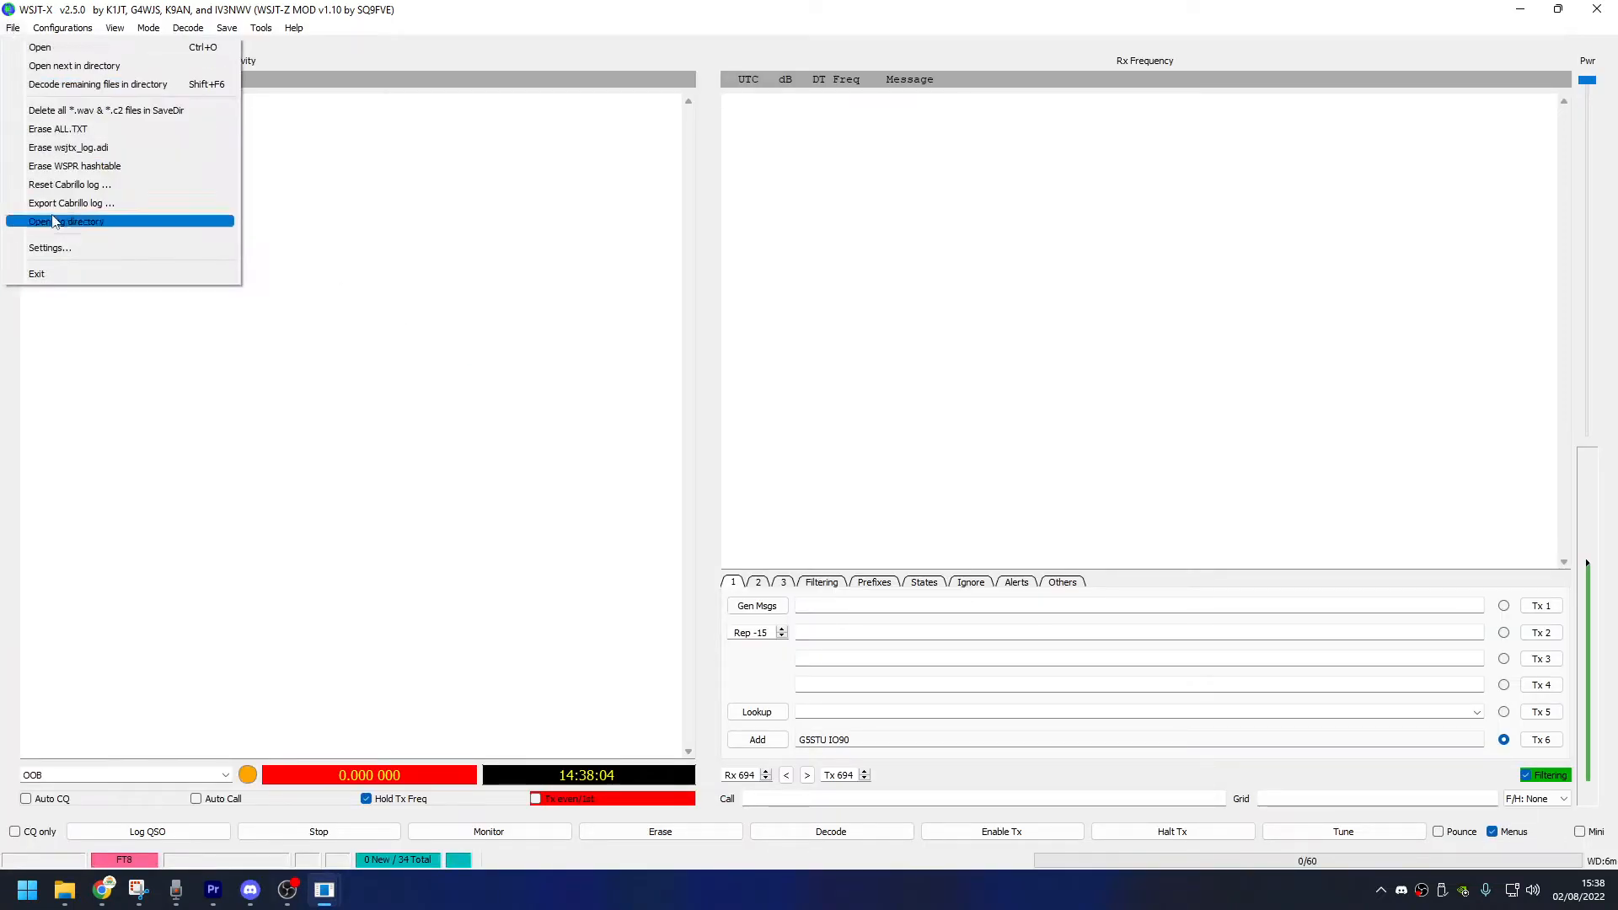
Set WSJT-X's radio to OmniRig Rig 1, pass the CAT test, and save
{"action": "left_click", "coordinate": [50, 247]}
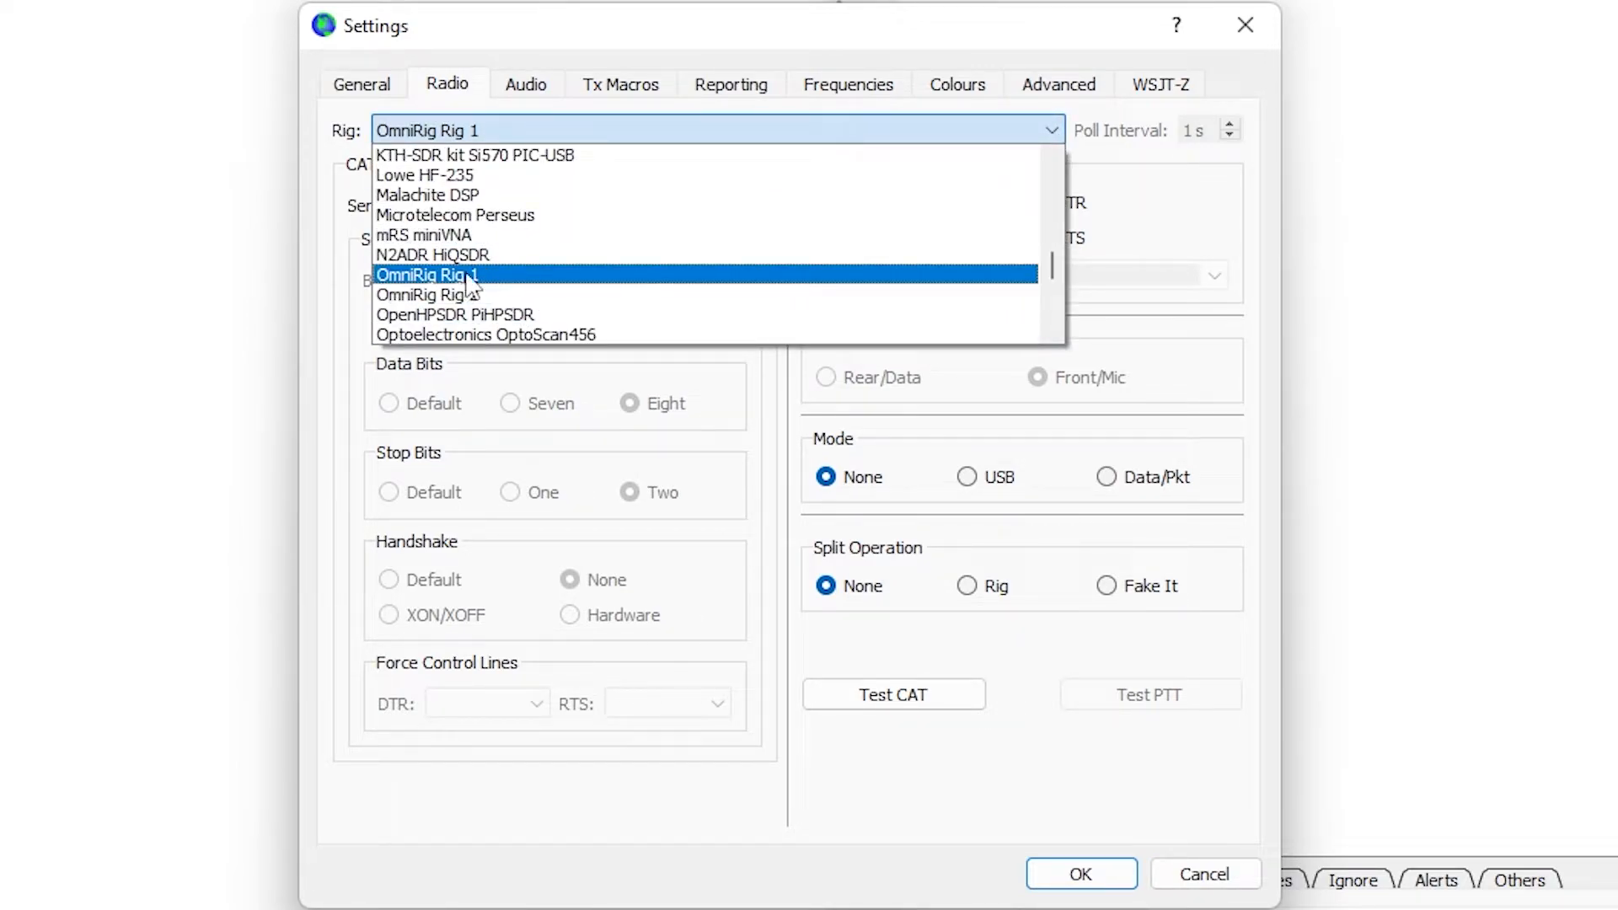
{"action": "mouse_move", "coordinate": [508, 299]}
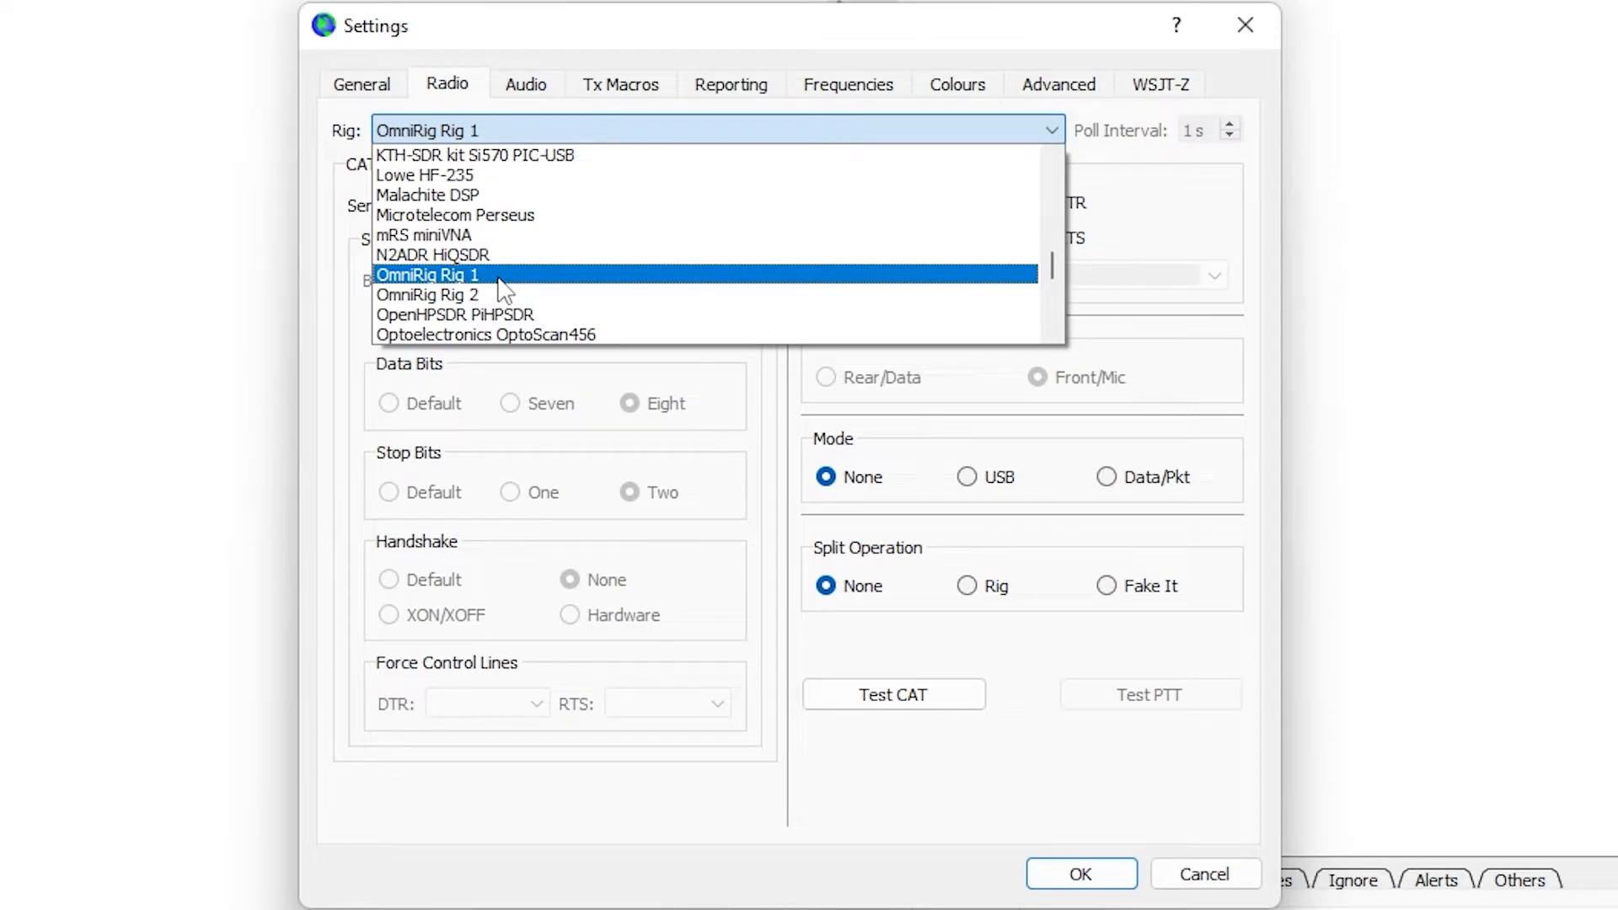
{"action": "left_click", "coordinate": [429, 275]}
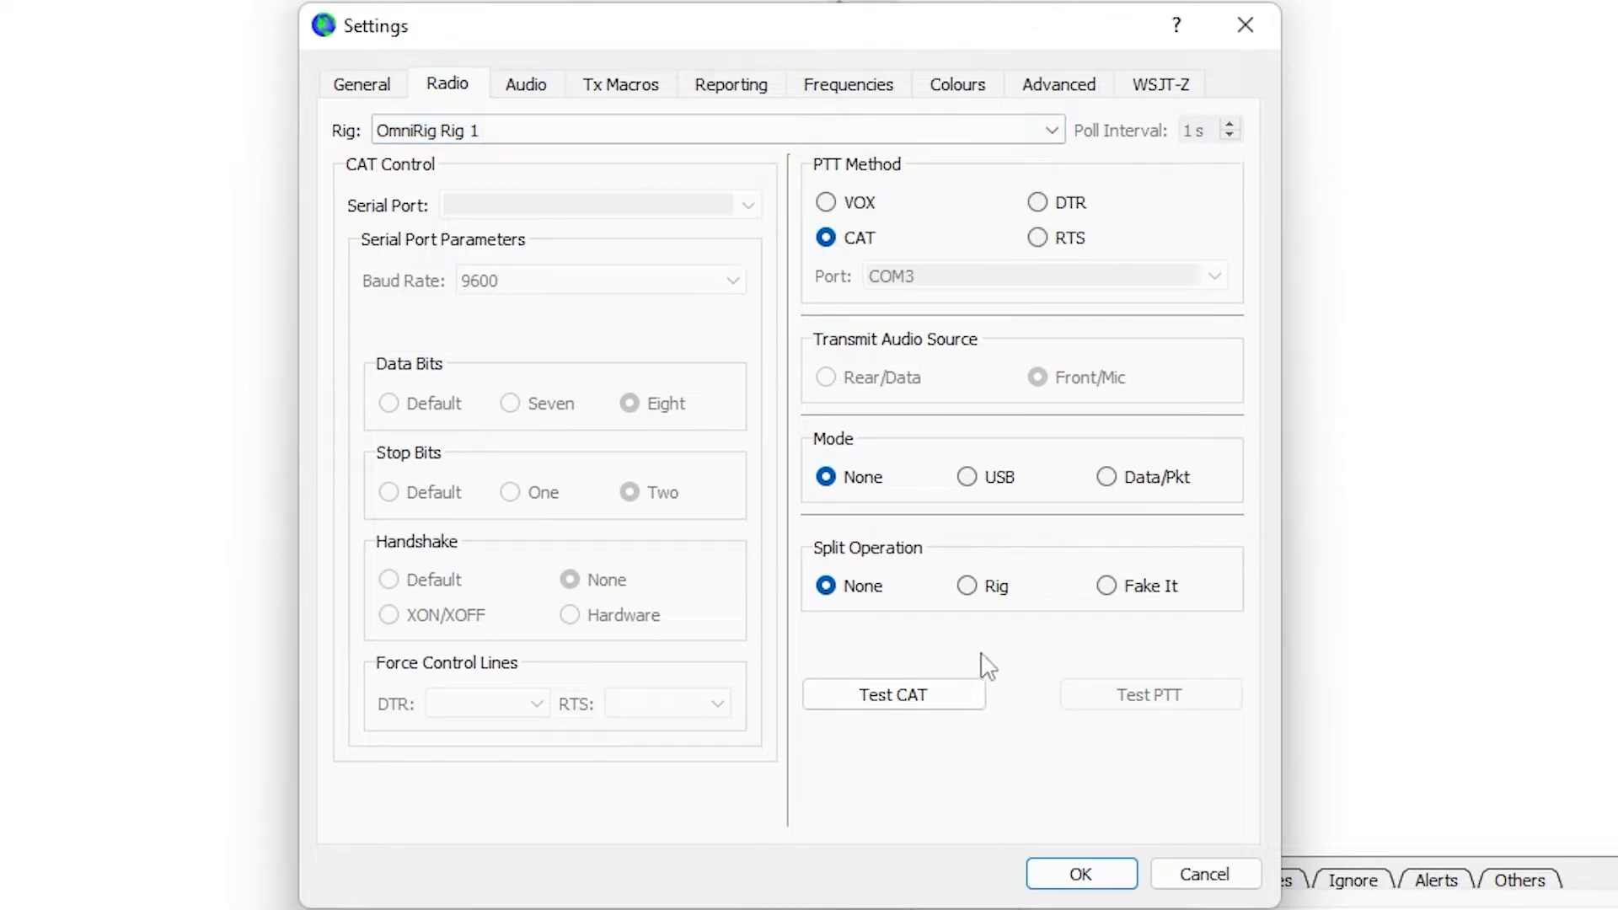
{"action": "left_click", "coordinate": [893, 694]}
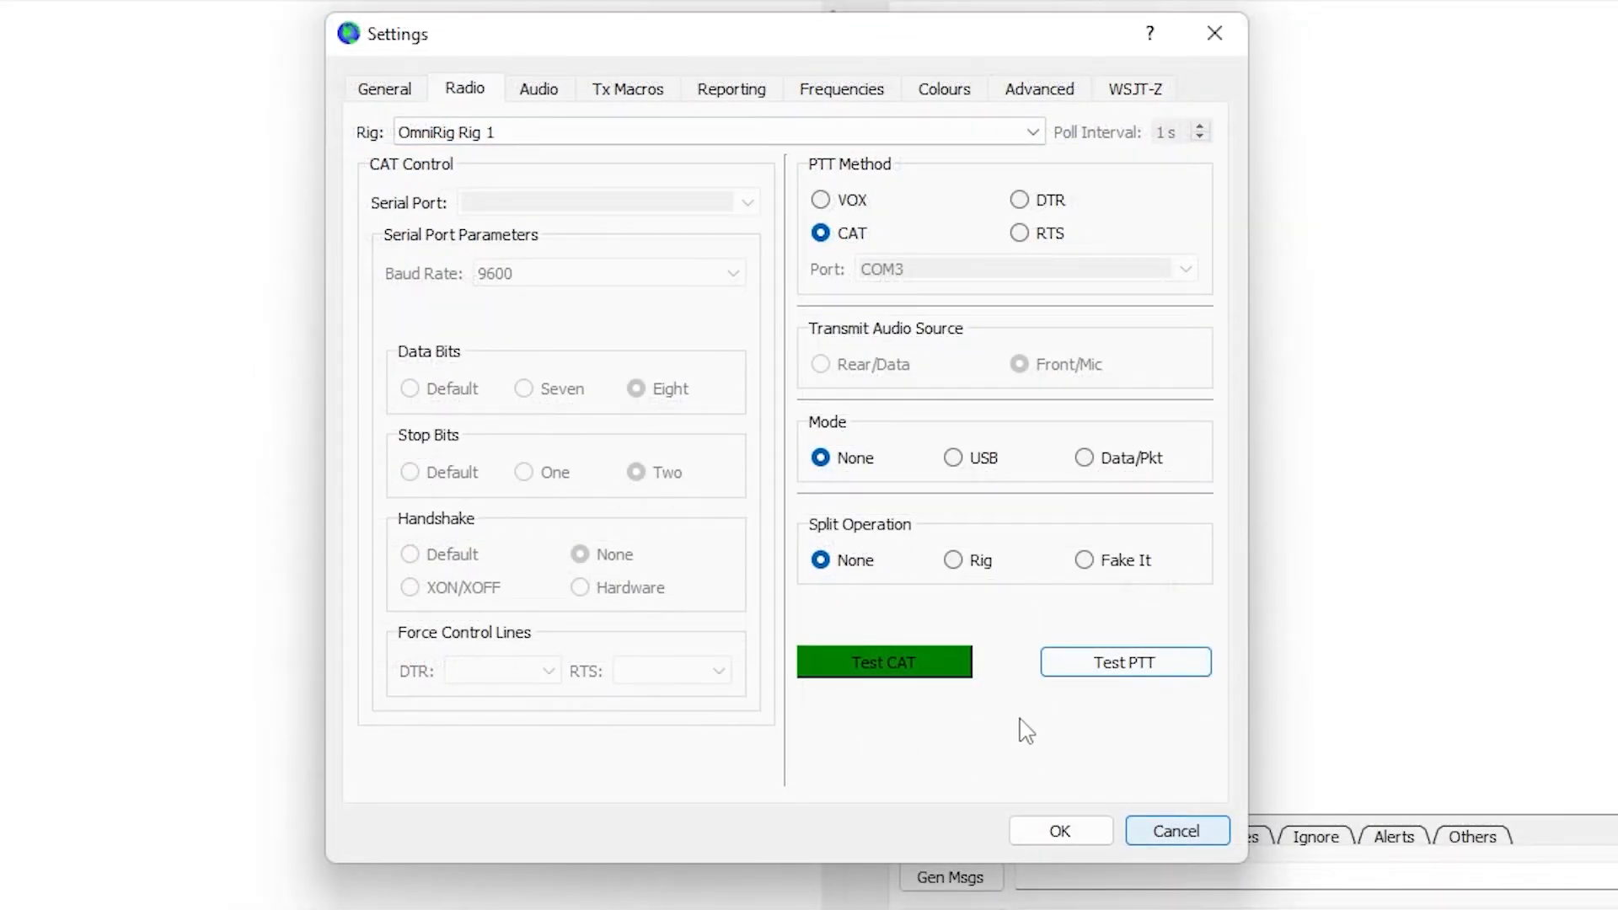
{"action": "left_click", "coordinate": [1059, 830]}
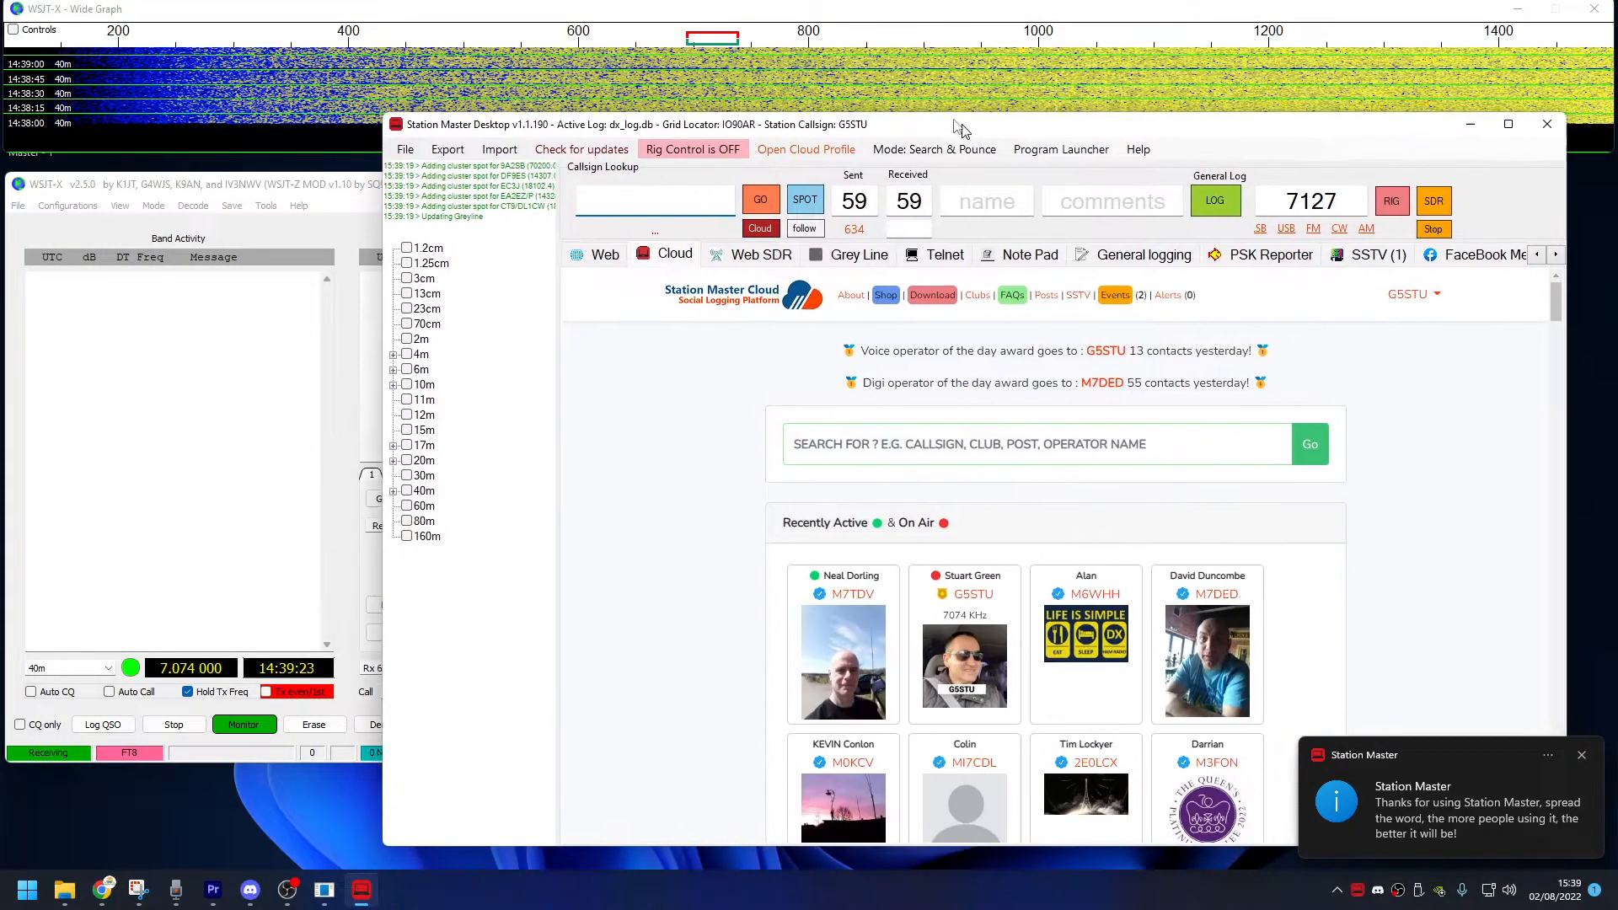
Reposition and maximise the Station Master Desktop window
{"action": "left_click_drag", "start_coordinate": [960, 124], "coordinate": [768, 73]}
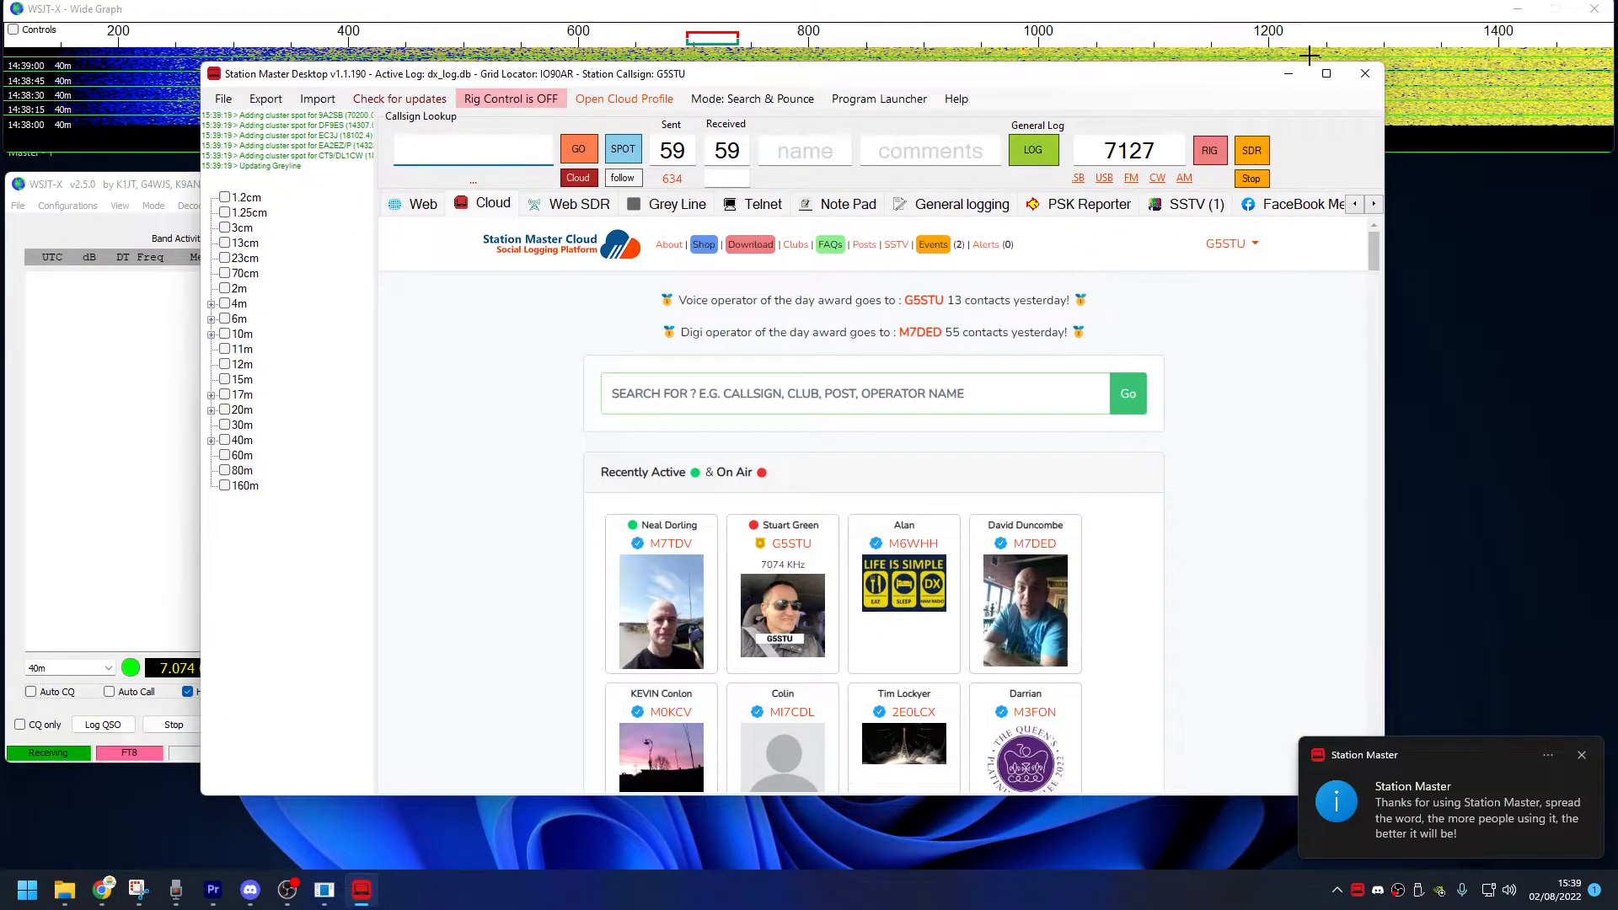
{"action": "left_click", "coordinate": [1326, 73]}
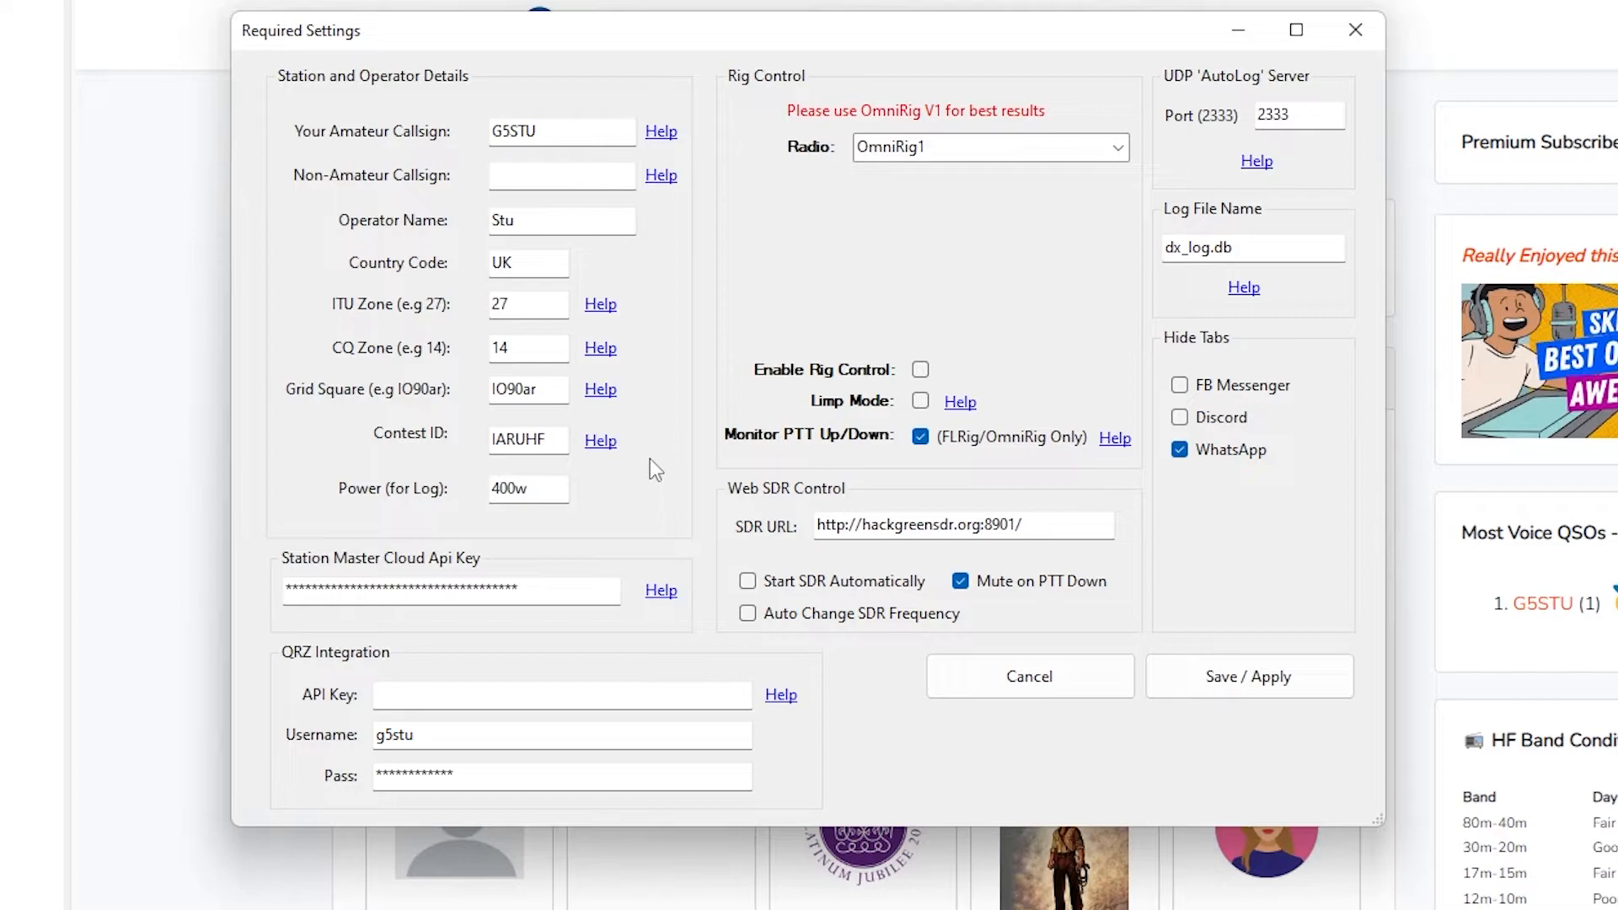
{"action": "mouse_move", "coordinate": [1087, 181]}
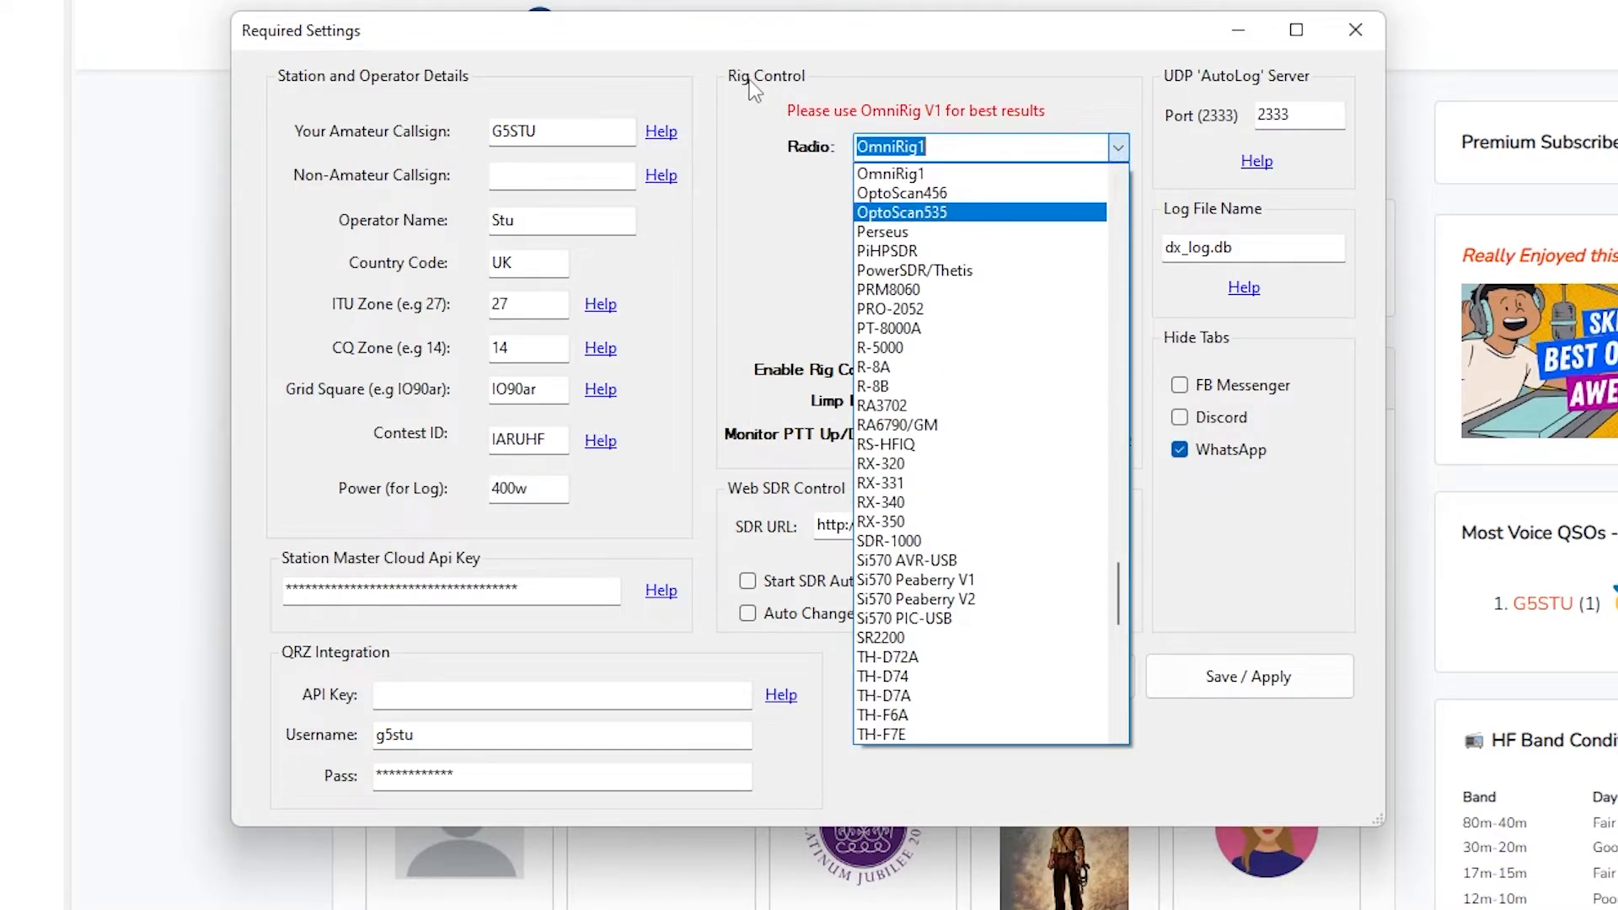
{"action": "mouse_move", "coordinate": [758, 302]}
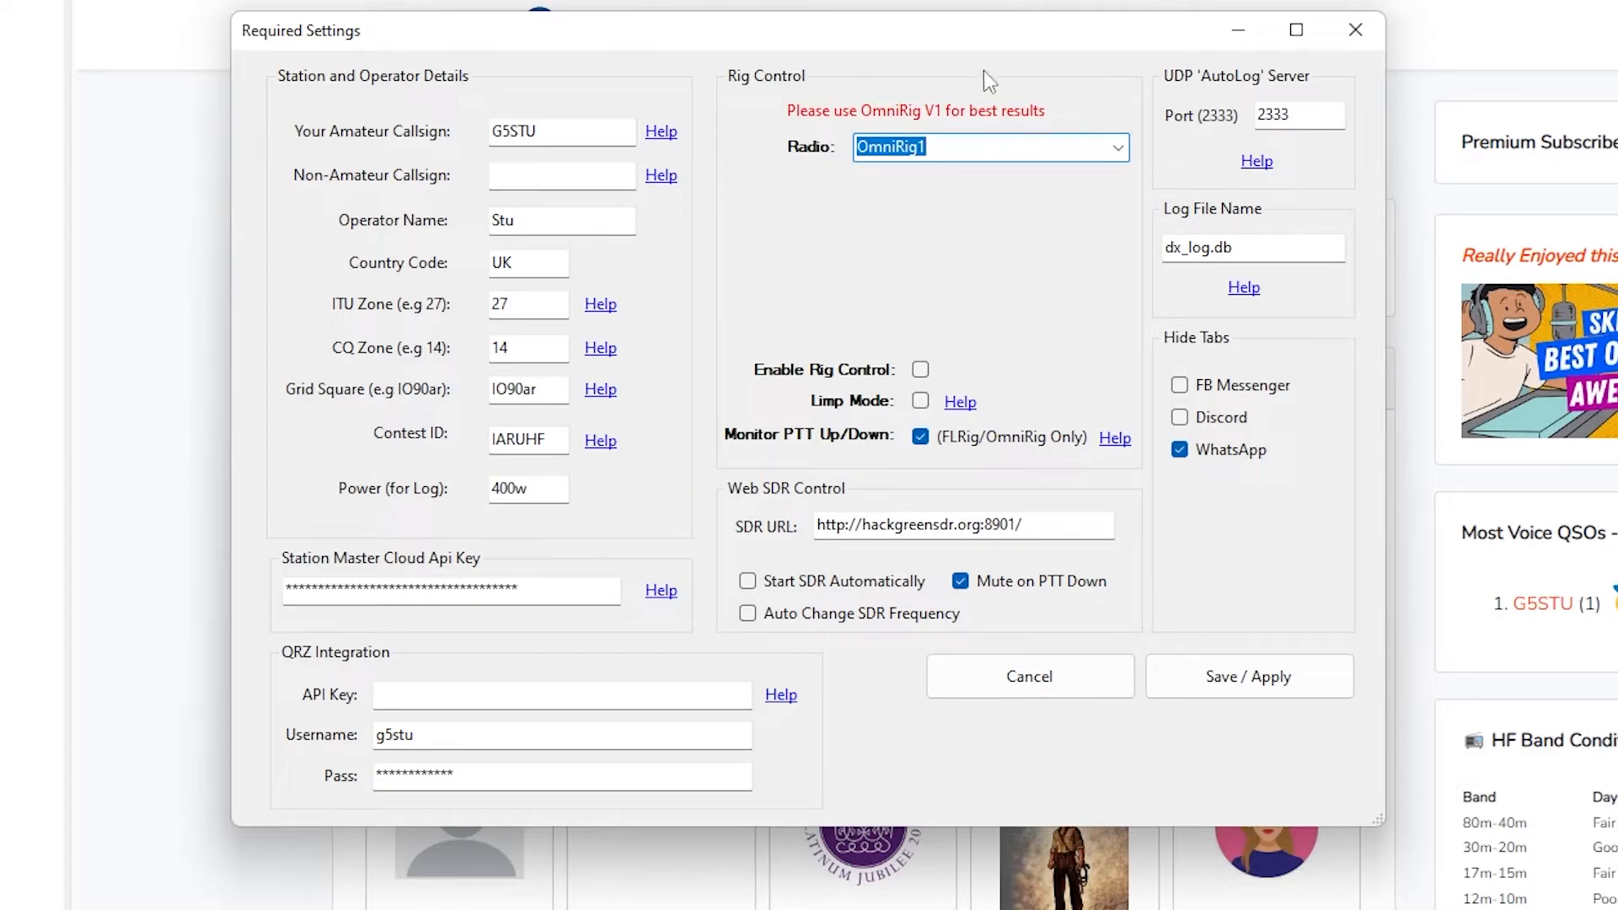
{"action": "mouse_move", "coordinate": [1179, 754]}
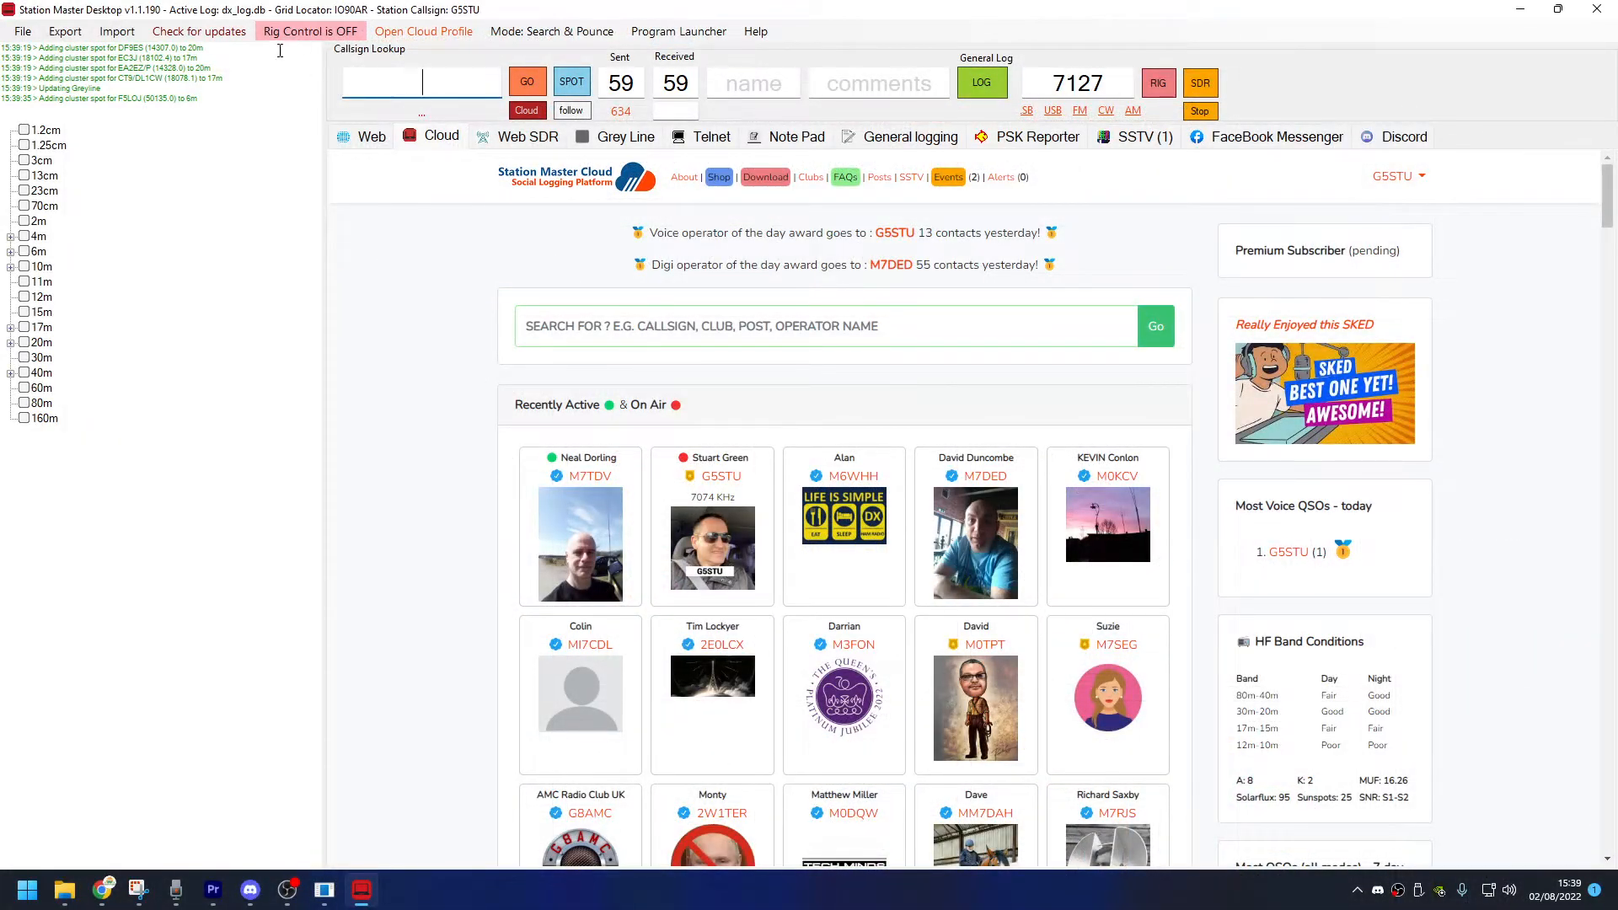
Turn rig control on and load the 20m spot TA1BX/M on 14236
{"action": "left_click", "coordinate": [309, 31]}
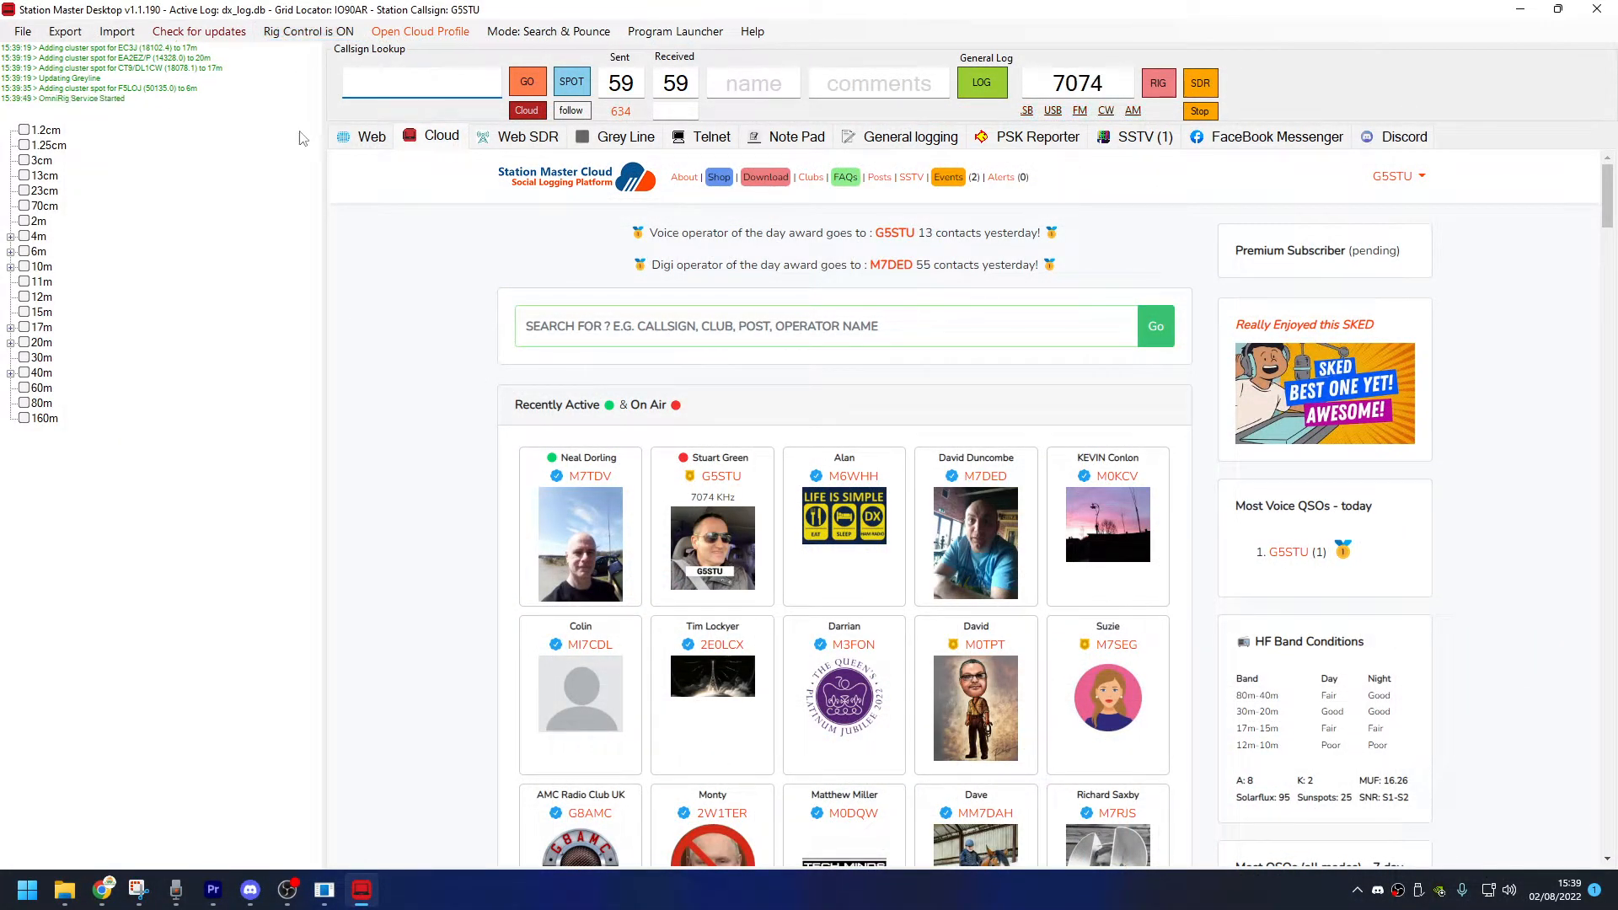
{"action": "mouse_move", "coordinate": [429, 426]}
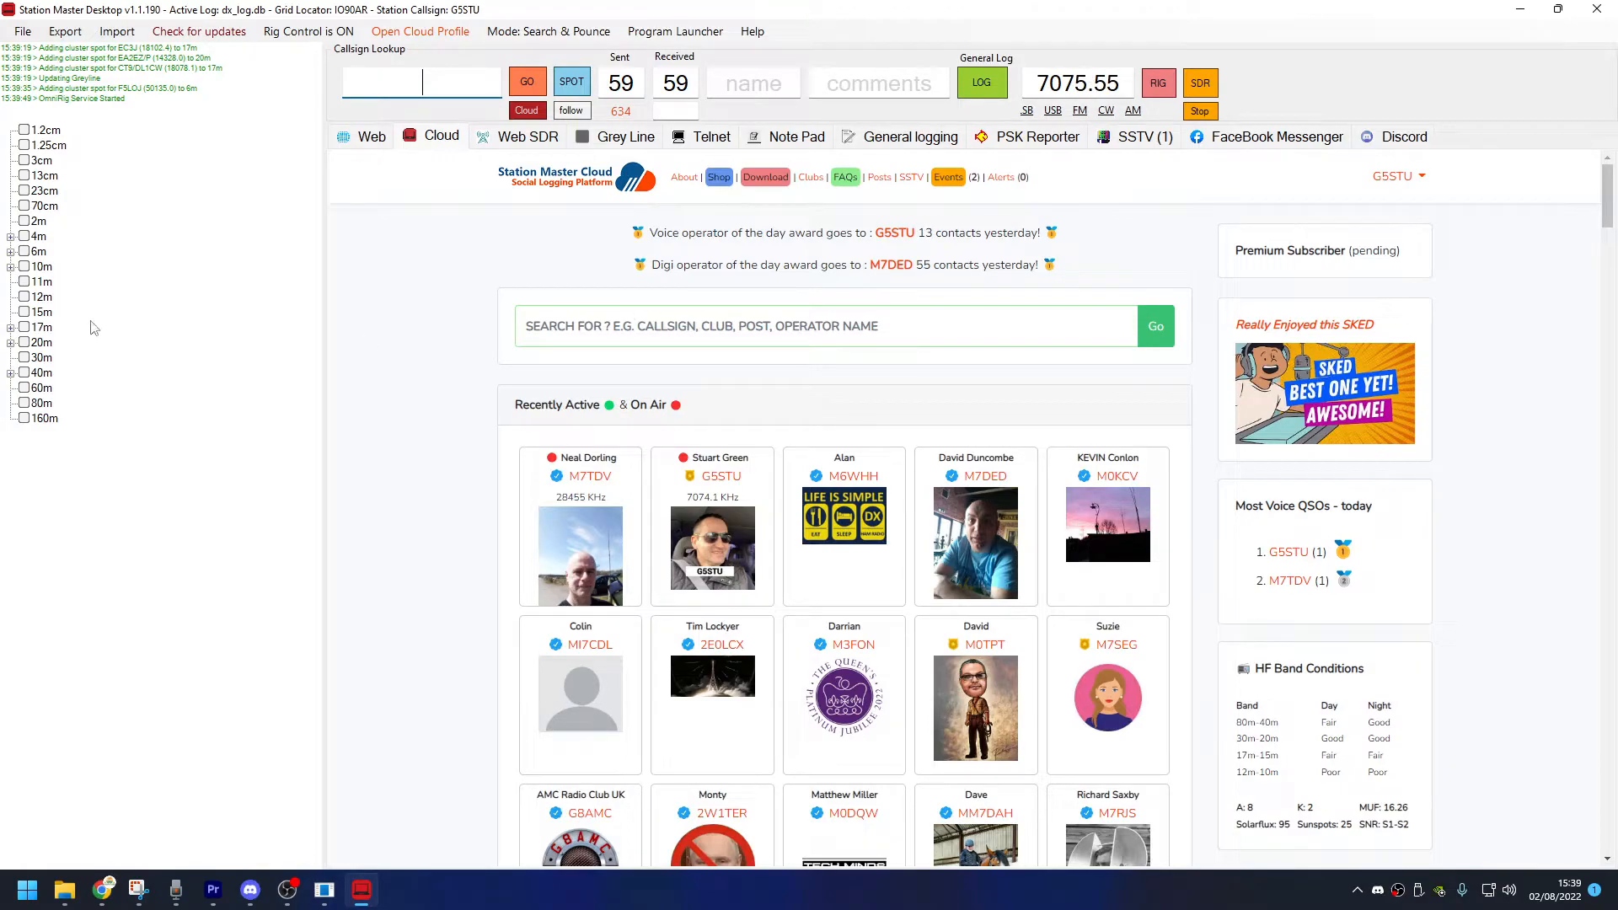
{"action": "left_click", "coordinate": [9, 341]}
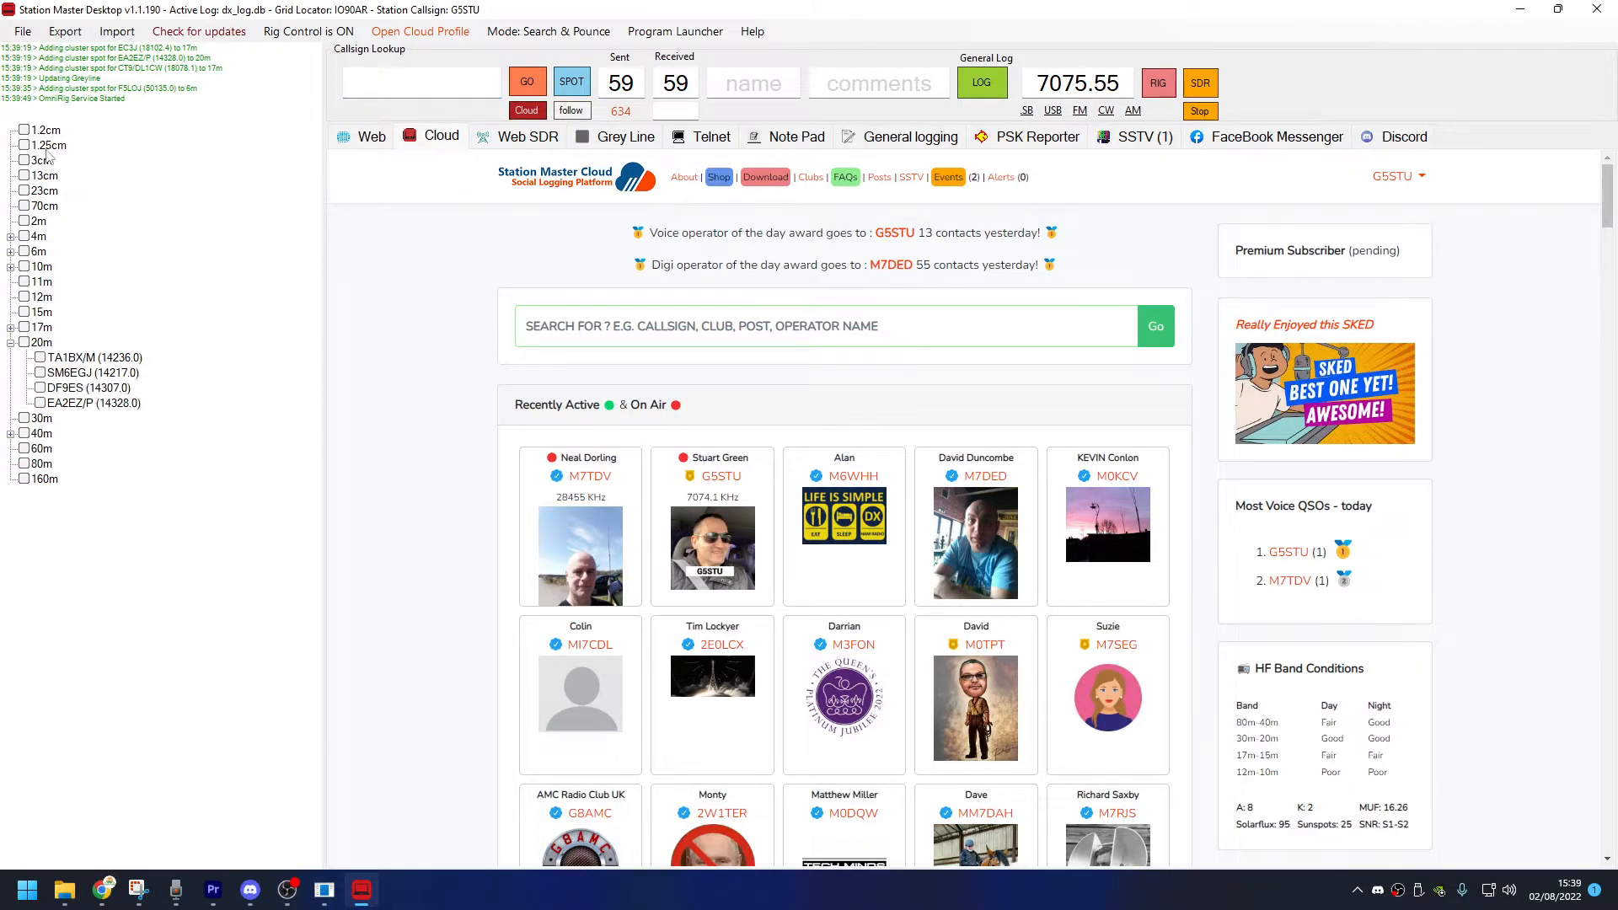
{"action": "left_click", "coordinate": [84, 357]}
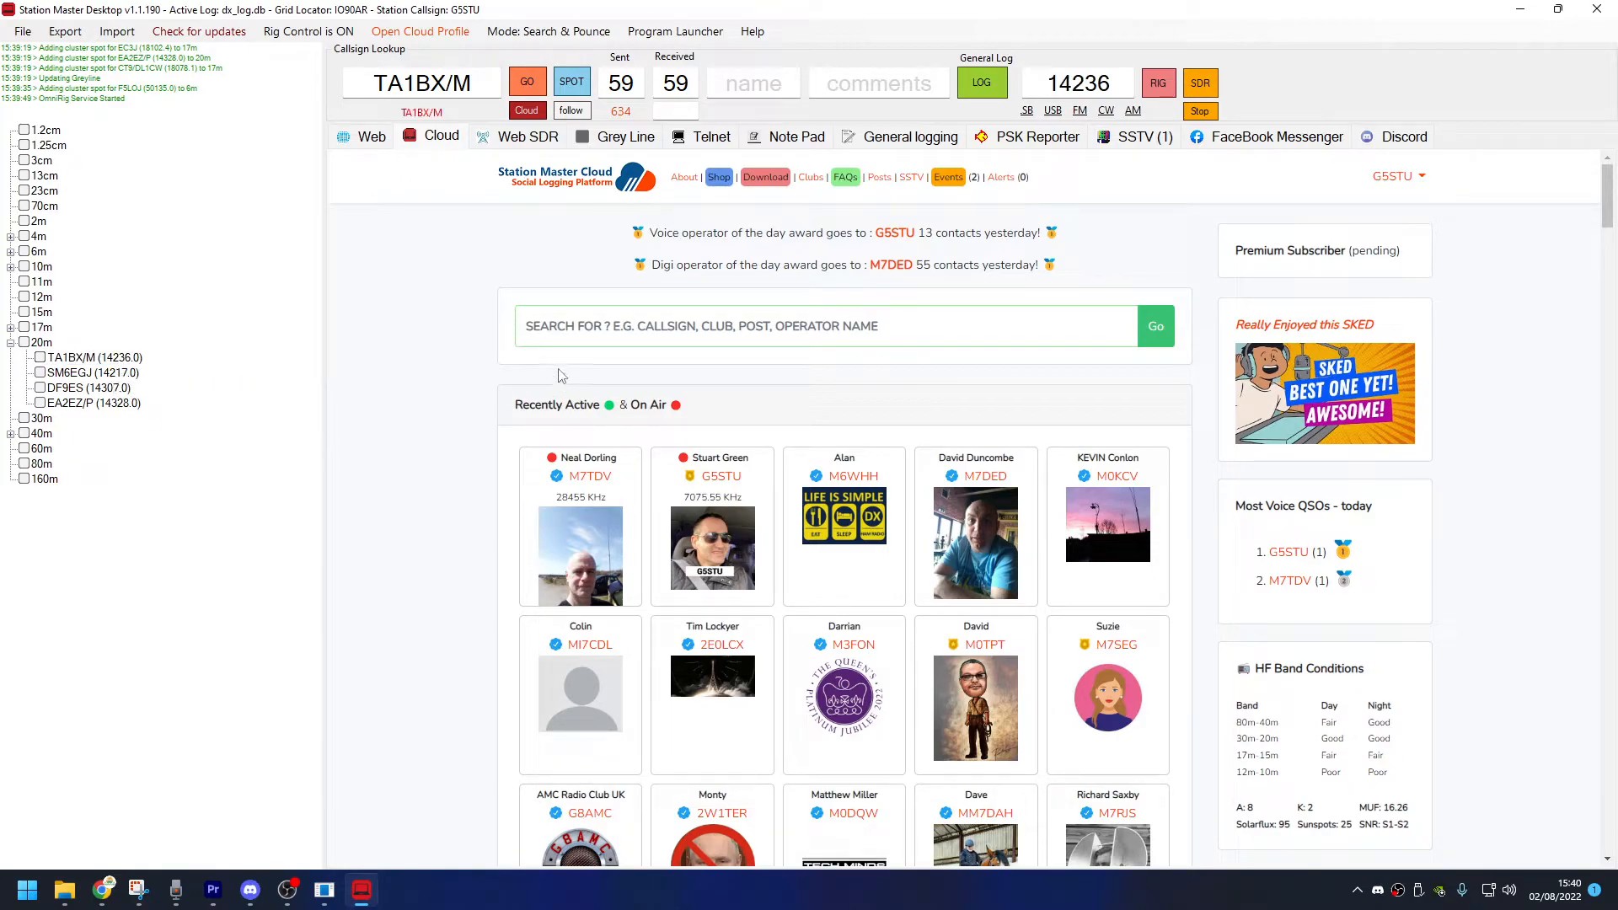
{"action": "left_click", "coordinate": [1078, 83]}
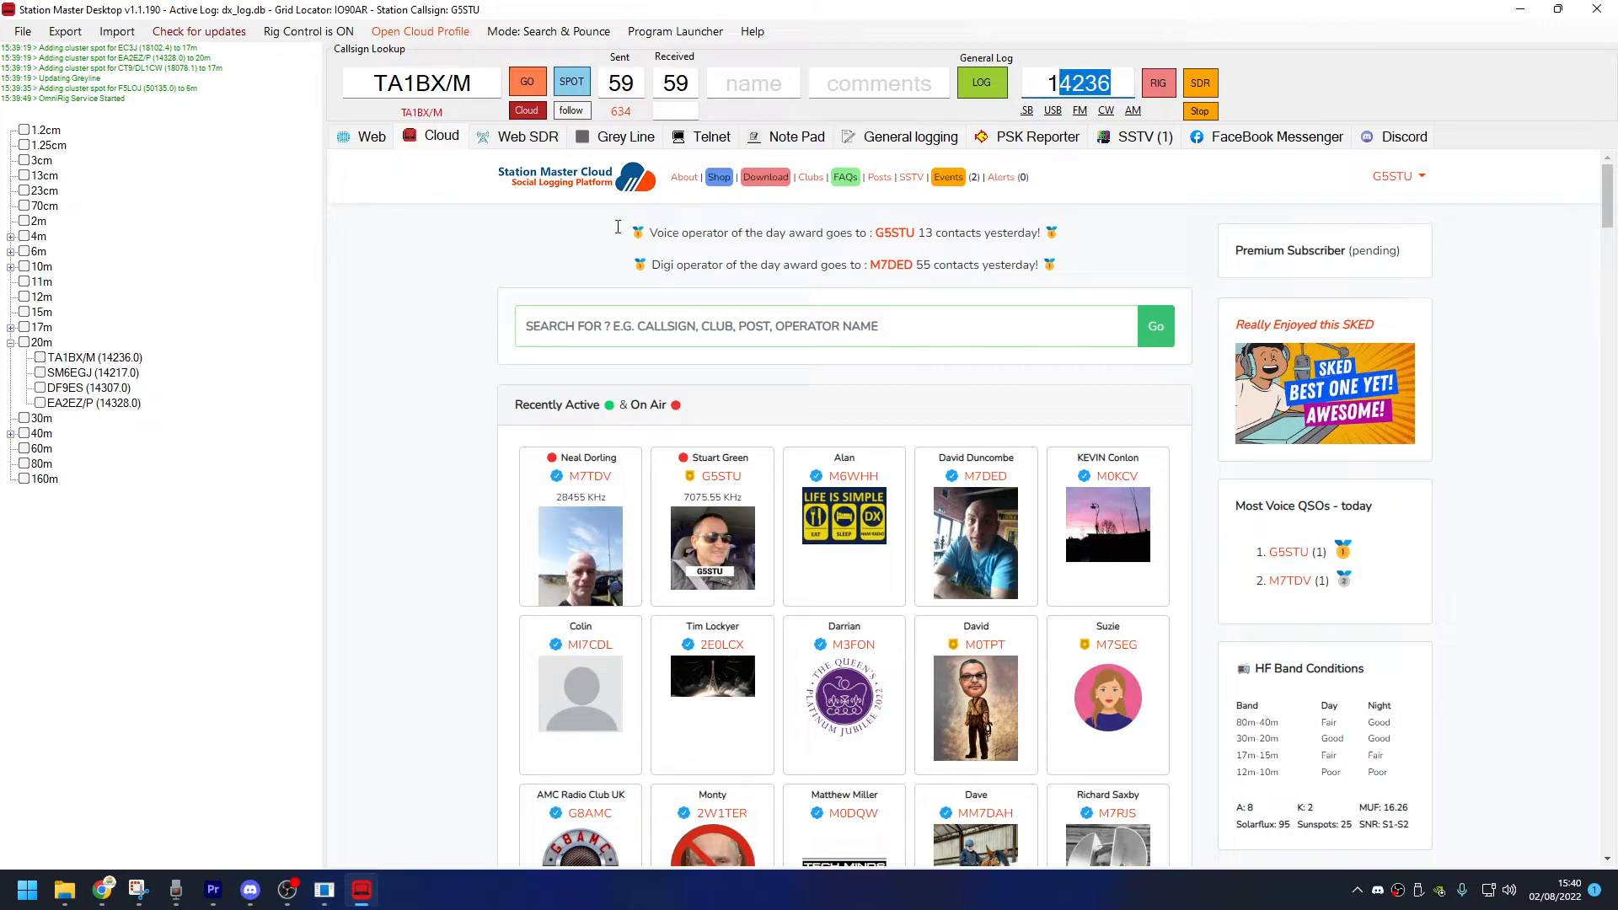